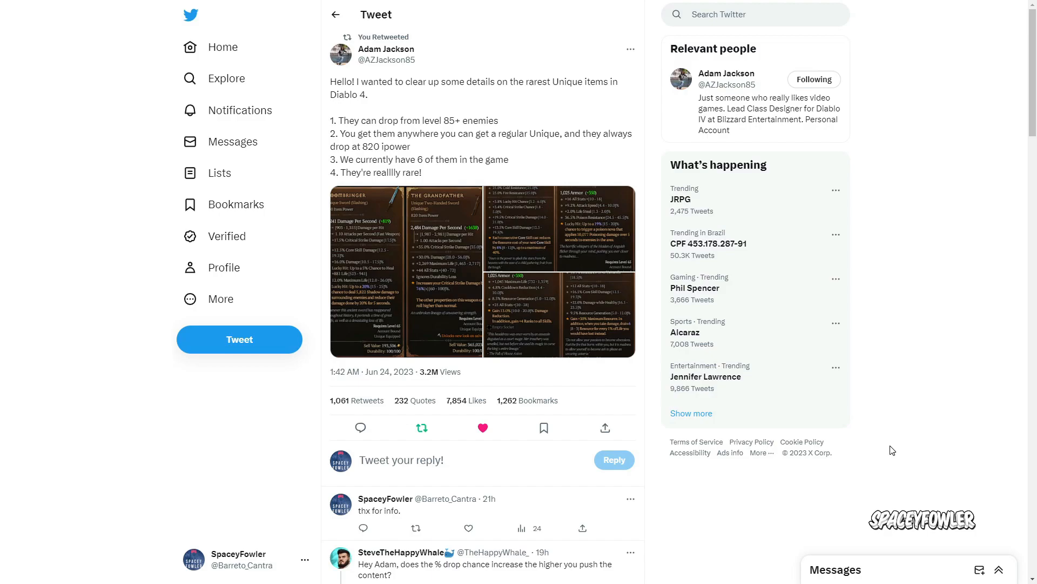
mouse_move(458, 204)
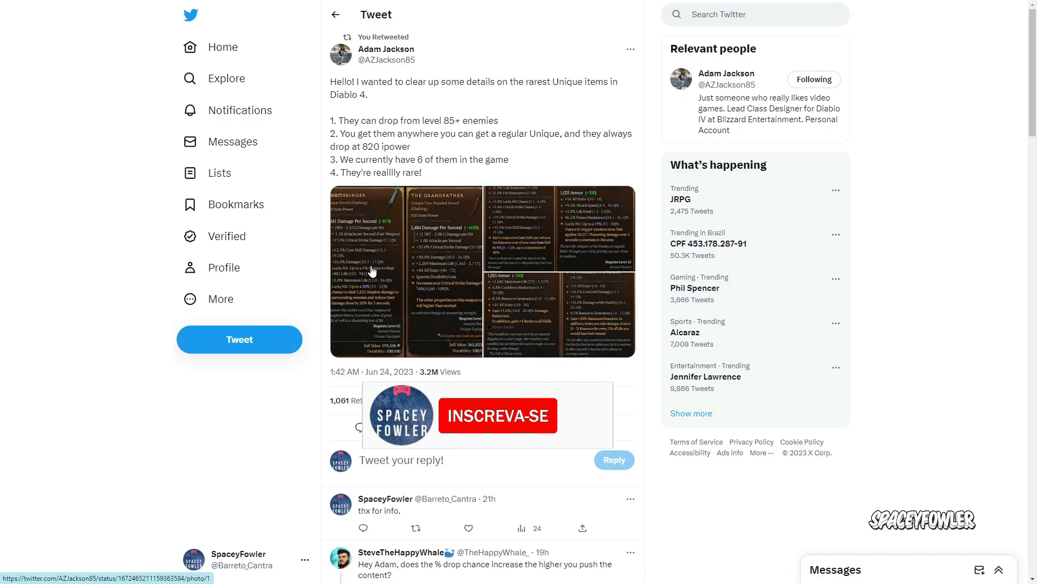
View the tweet's attached Doombringer and The Grandfather image full-size in the image viewer.
click(497, 413)
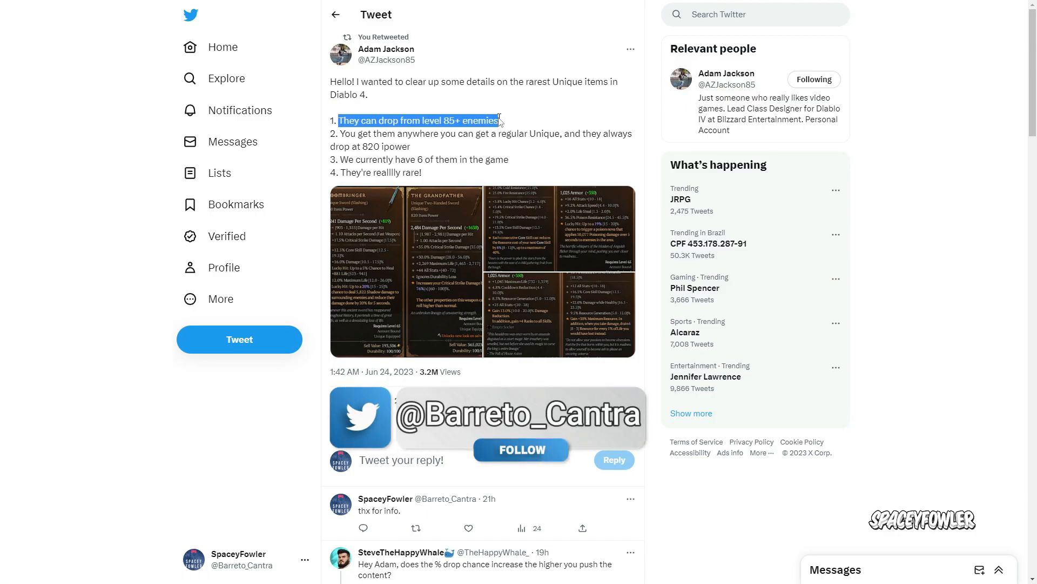
click(498, 120)
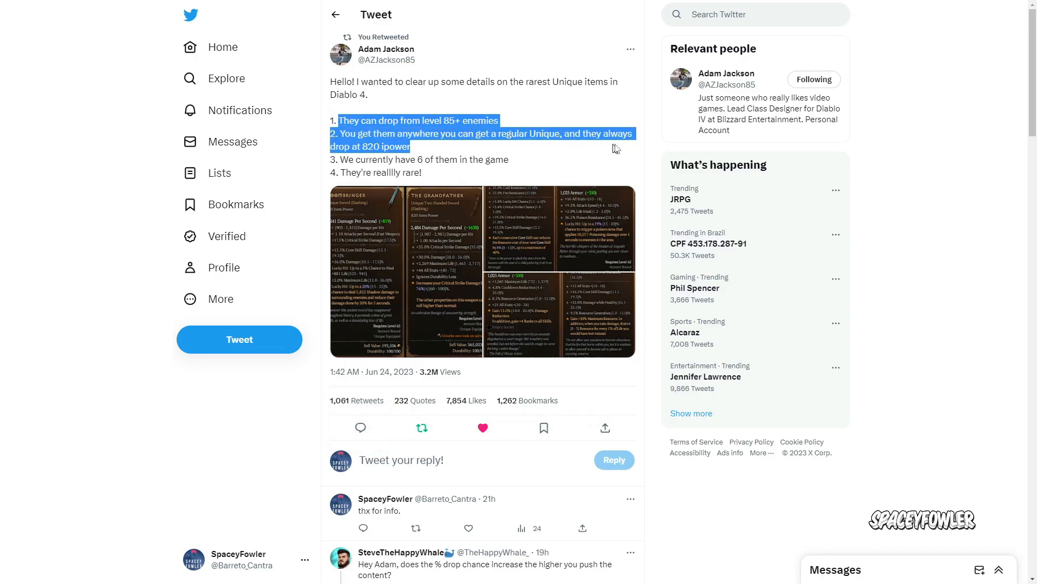
mouse_move(624, 148)
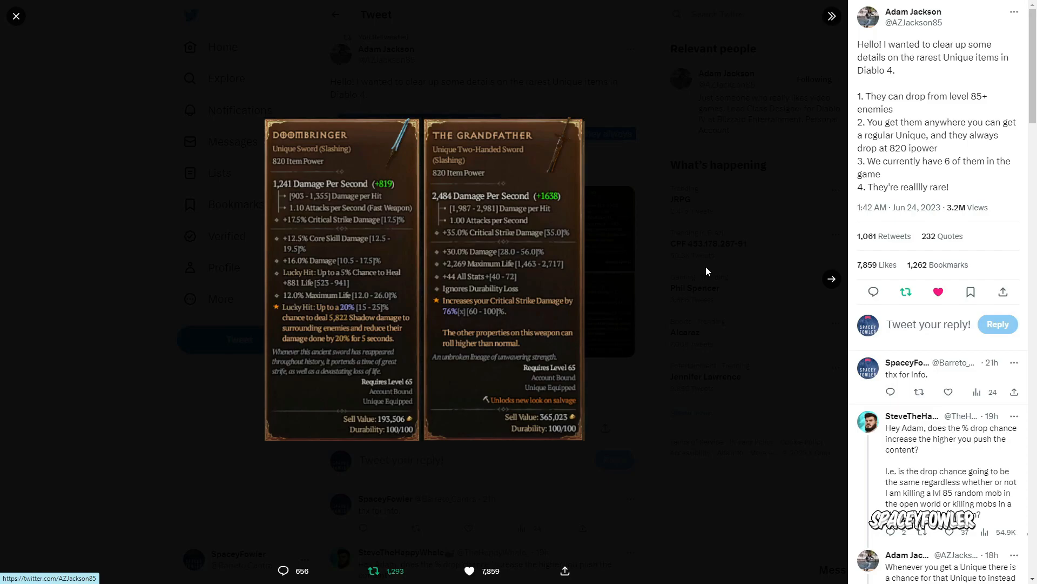
mouse_move(782, 301)
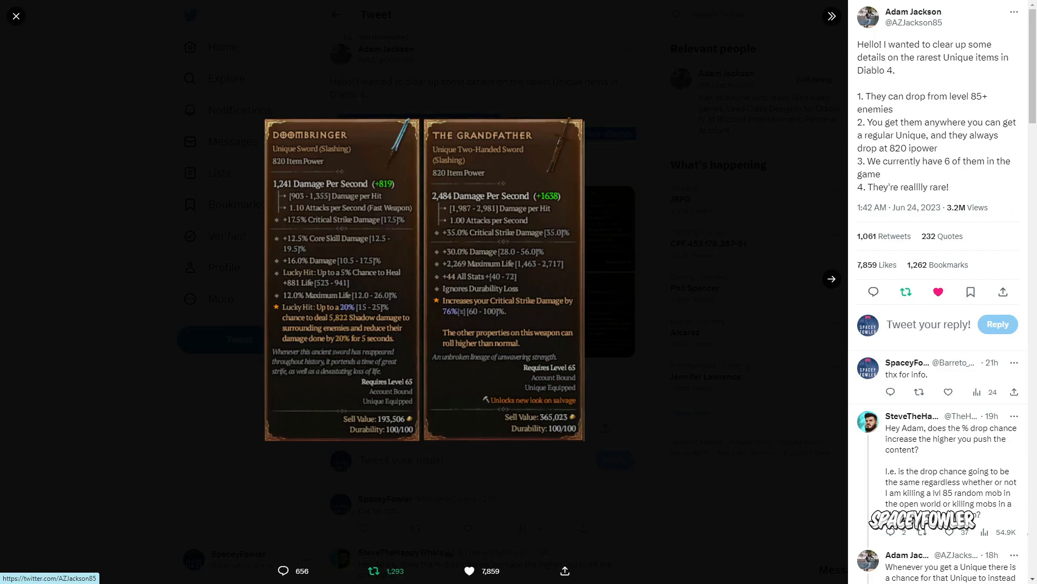
mouse_move(768, 147)
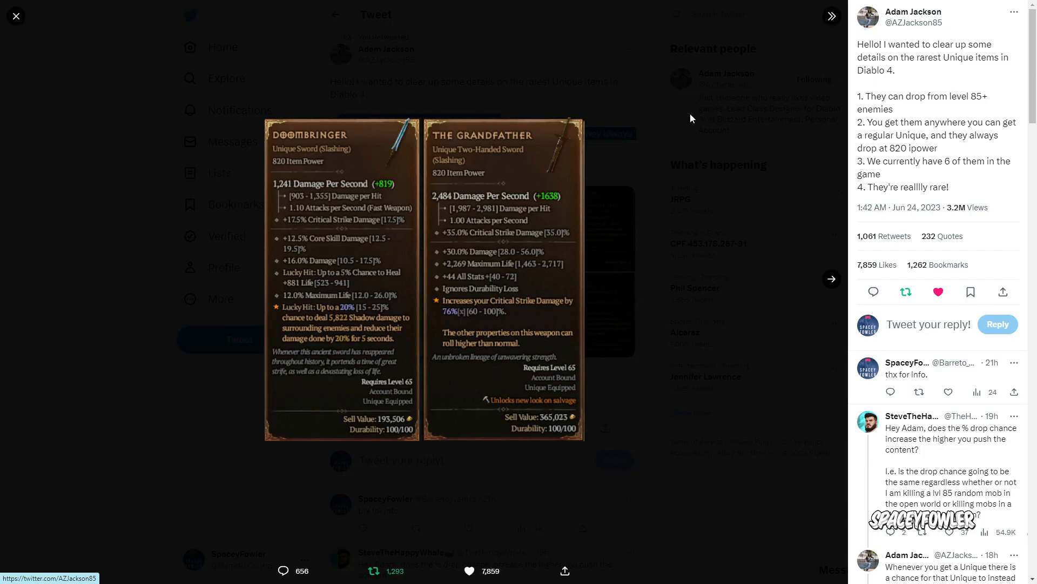
mouse_move(912, 91)
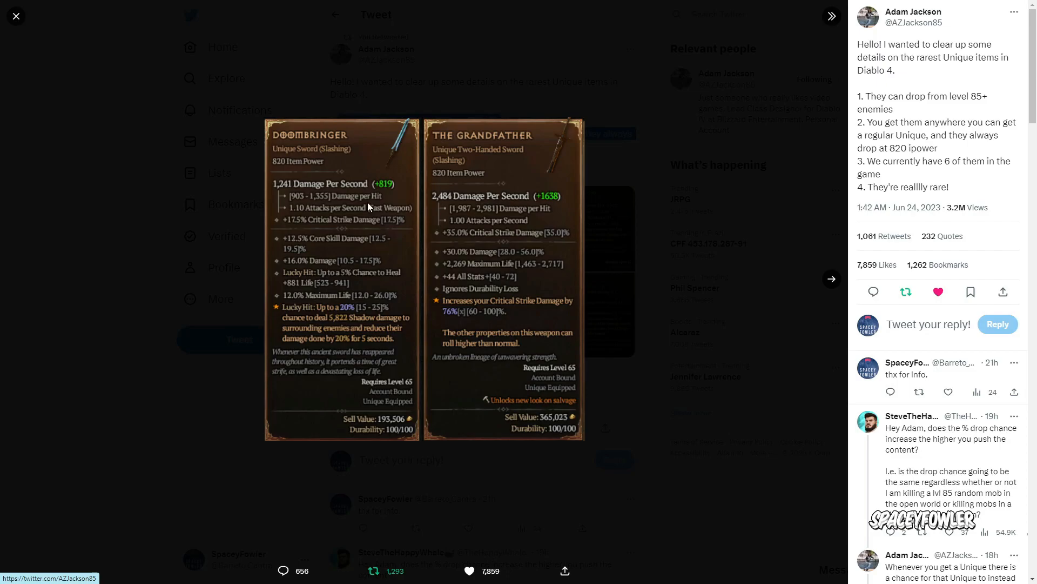
mouse_move(491, 201)
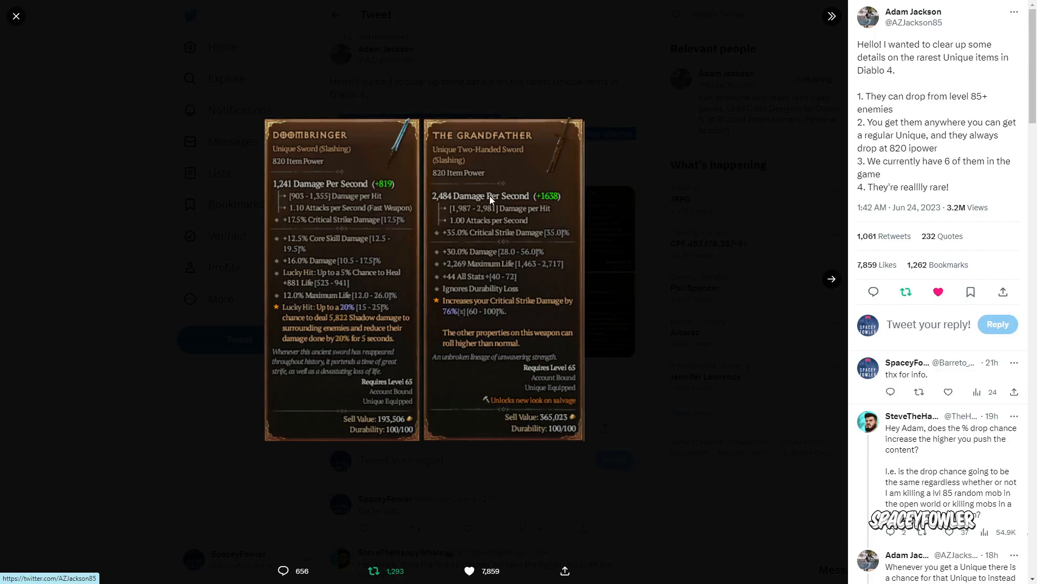
mouse_move(399, 302)
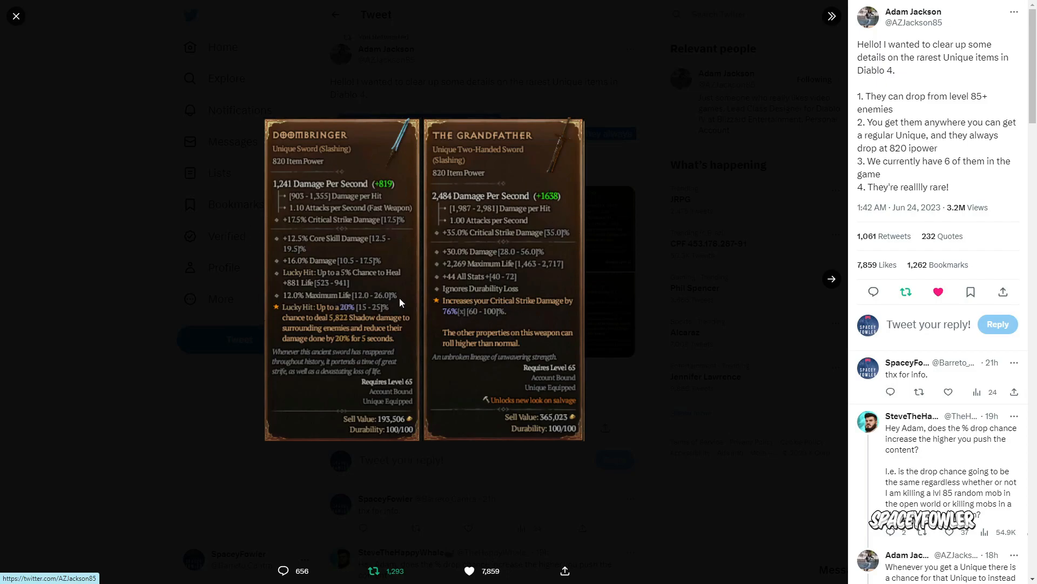
mouse_move(819, 270)
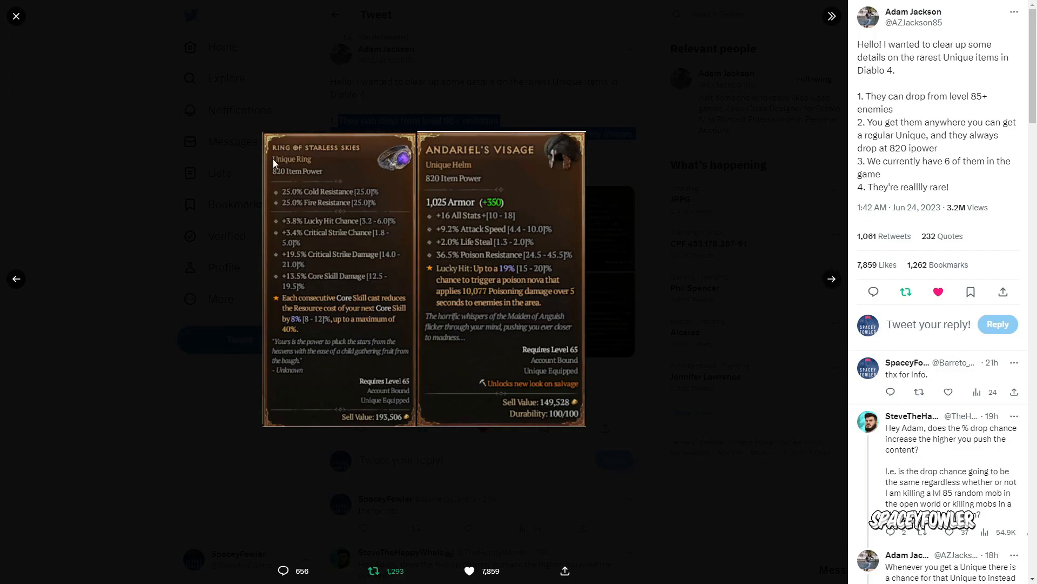
mouse_move(827, 286)
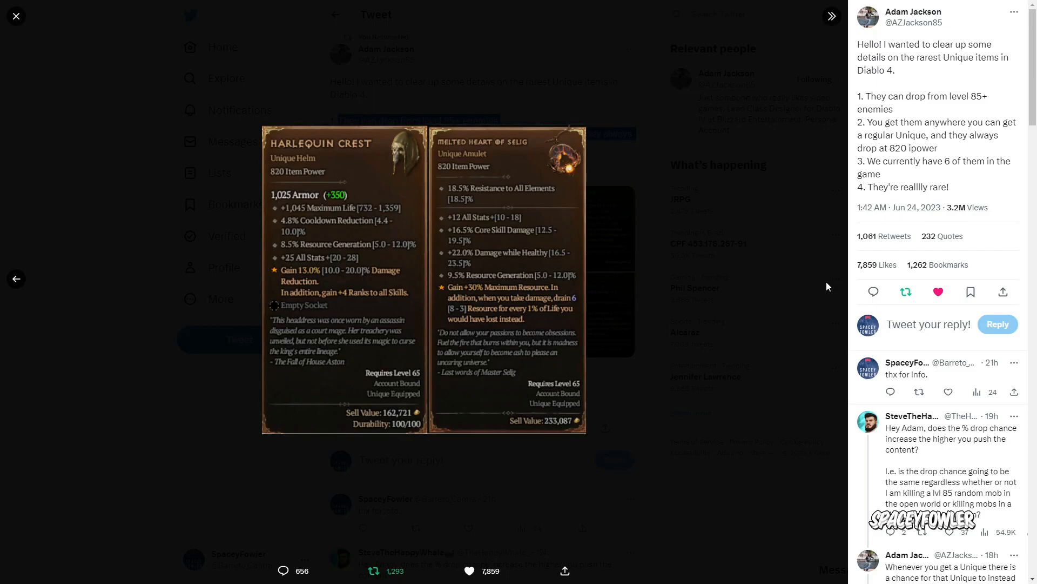
mouse_move(325, 313)
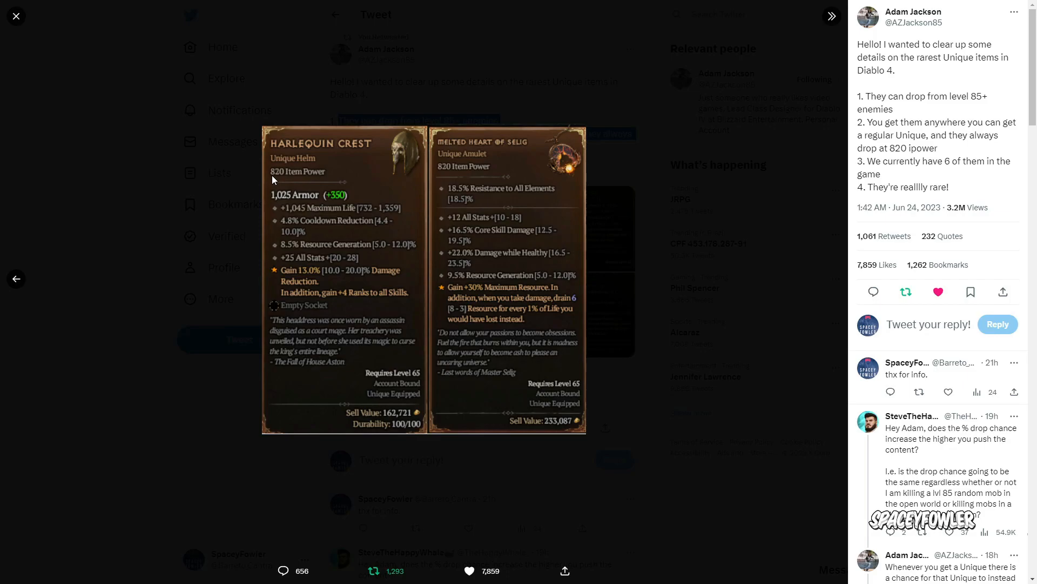
mouse_move(393, 192)
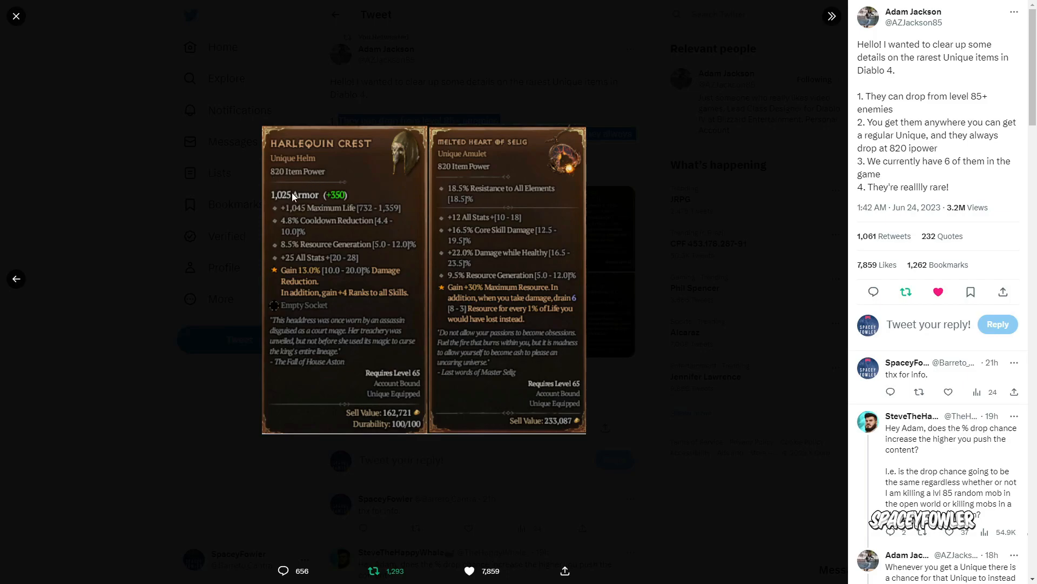
click(832, 279)
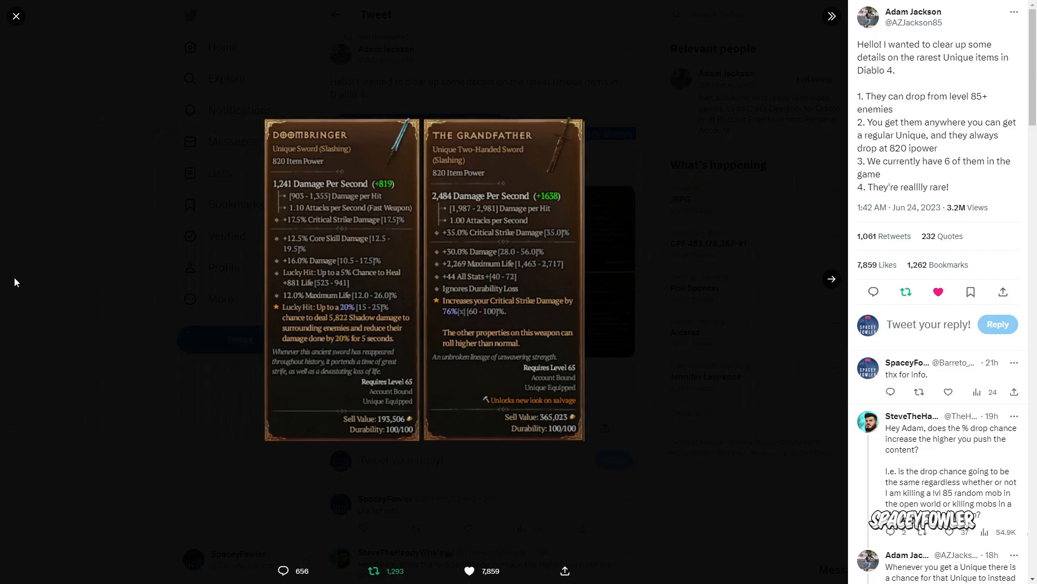
mouse_move(535, 288)
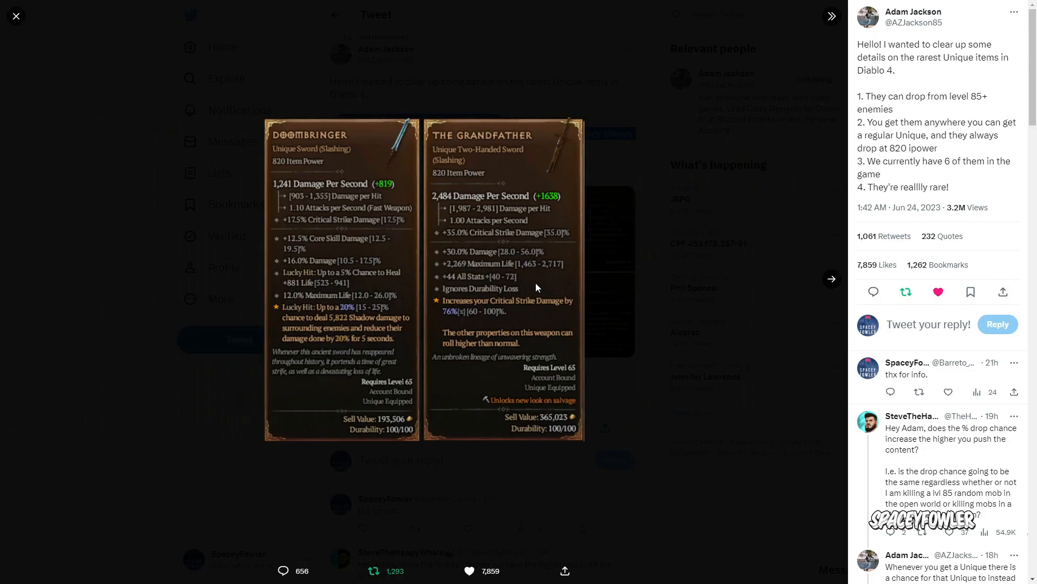
mouse_move(838, 294)
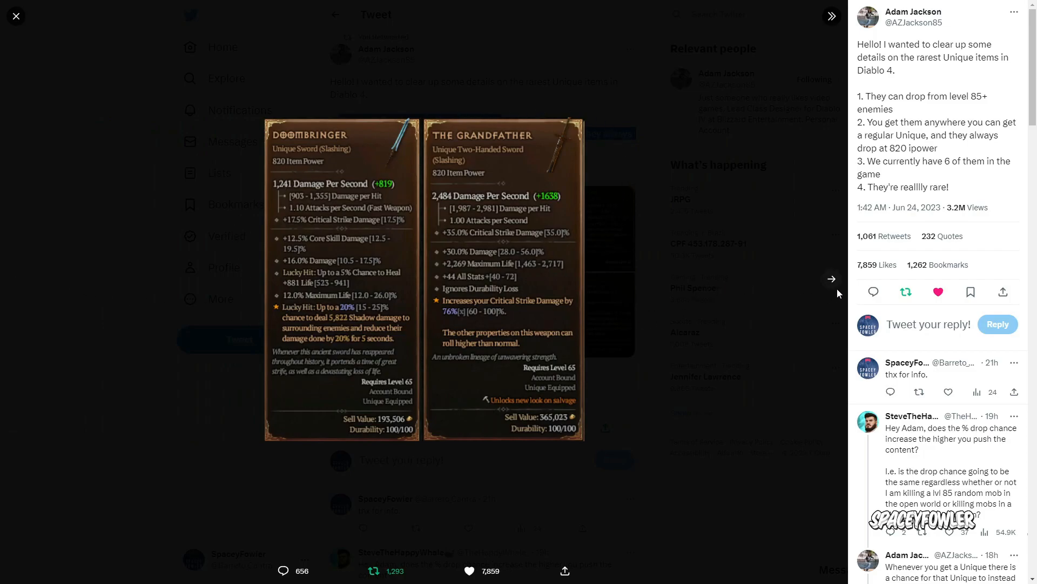
mouse_move(833, 285)
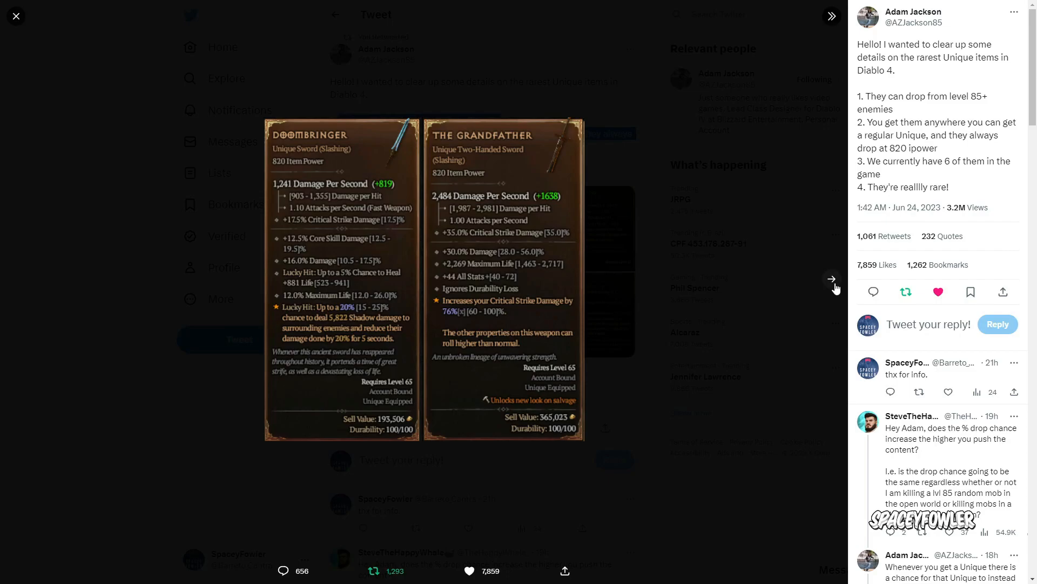
Page forward through the item images to Harlequin Crest / Melted Heart of Selig, then back one.
click(832, 279)
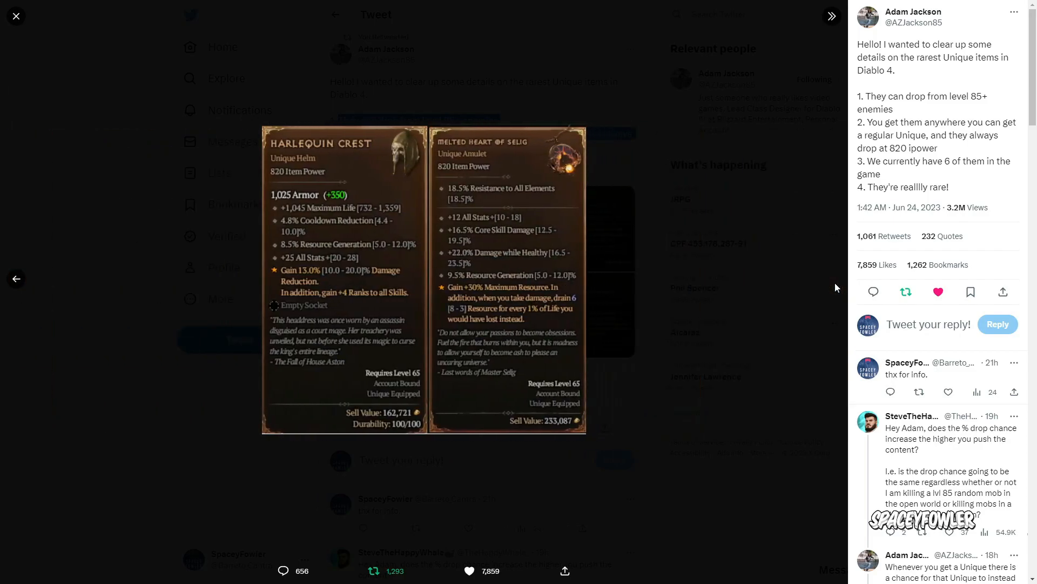
mouse_move(810, 290)
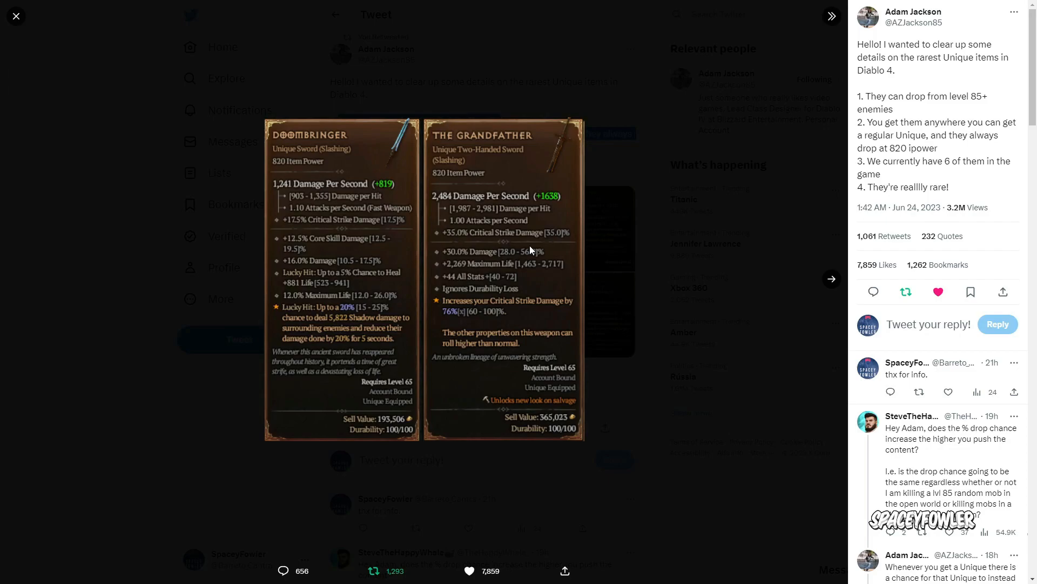
mouse_move(826, 289)
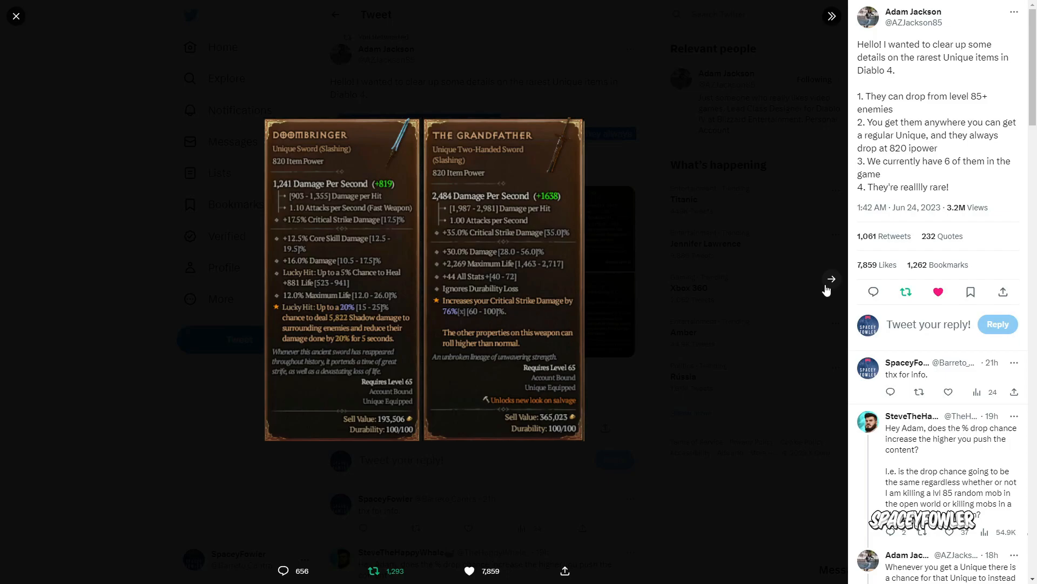
mouse_move(837, 281)
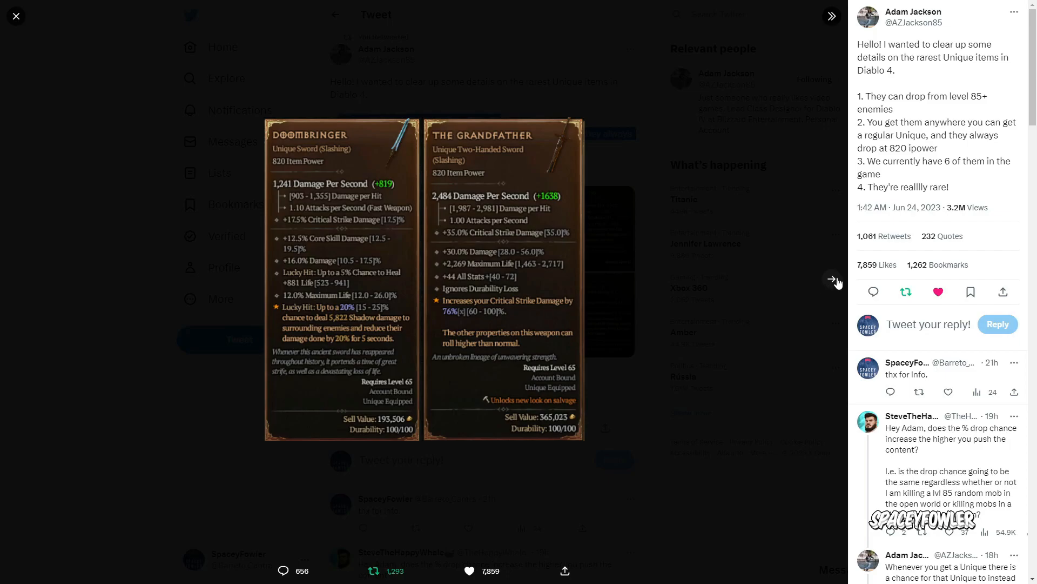
click(832, 278)
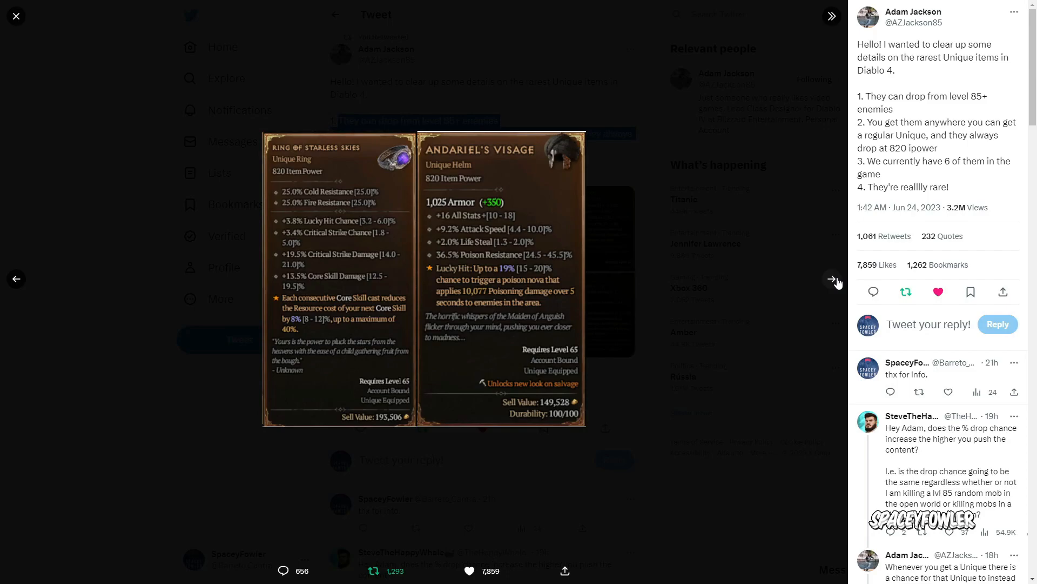
click(832, 292)
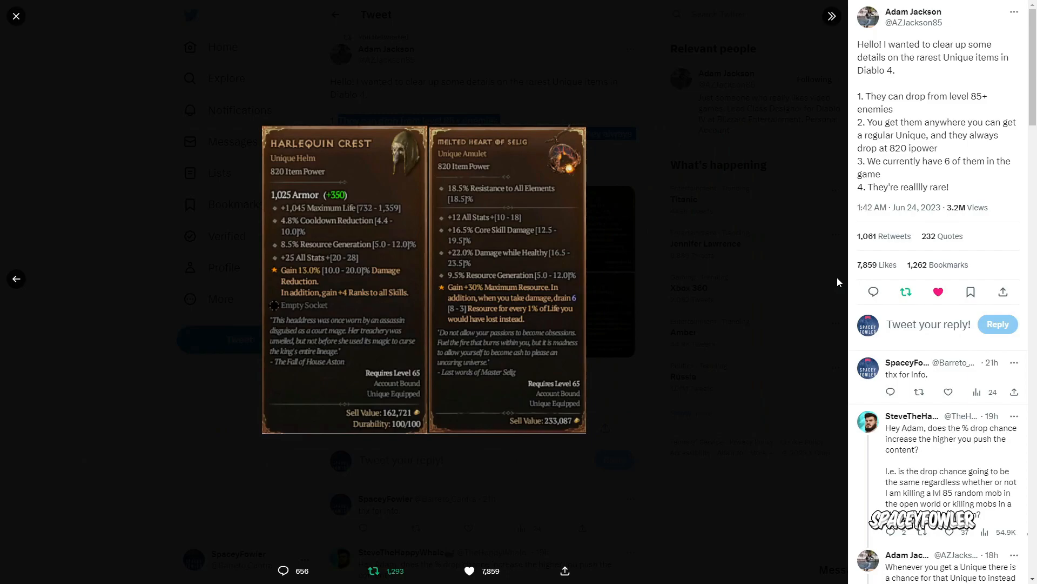
mouse_move(30, 293)
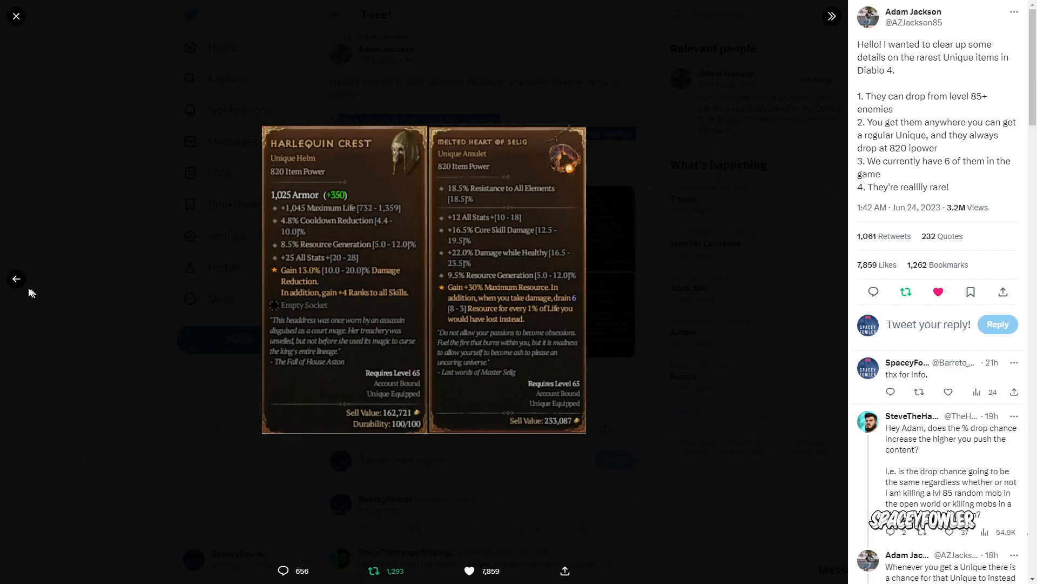
click(15, 279)
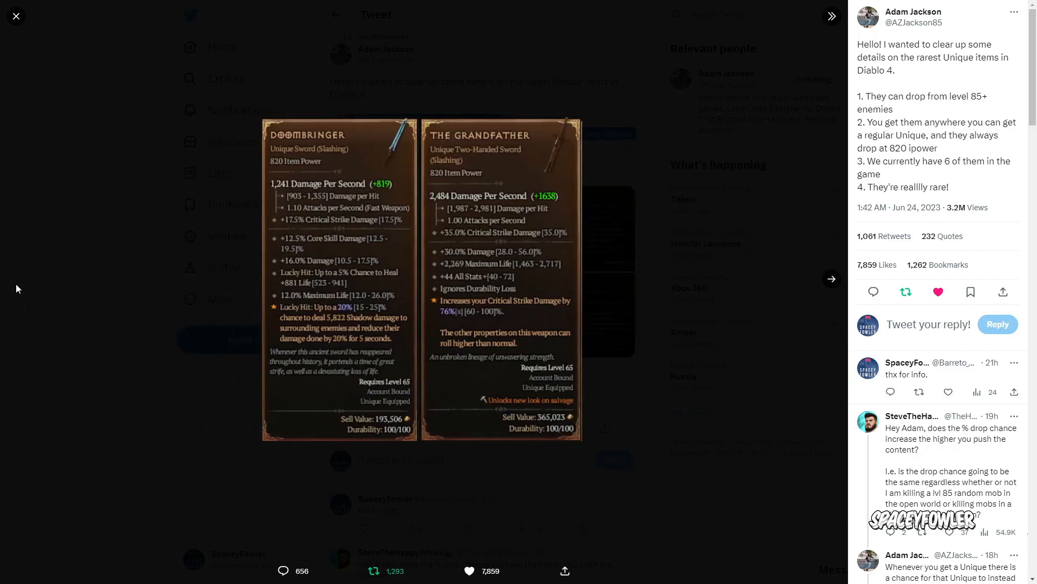
mouse_move(641, 145)
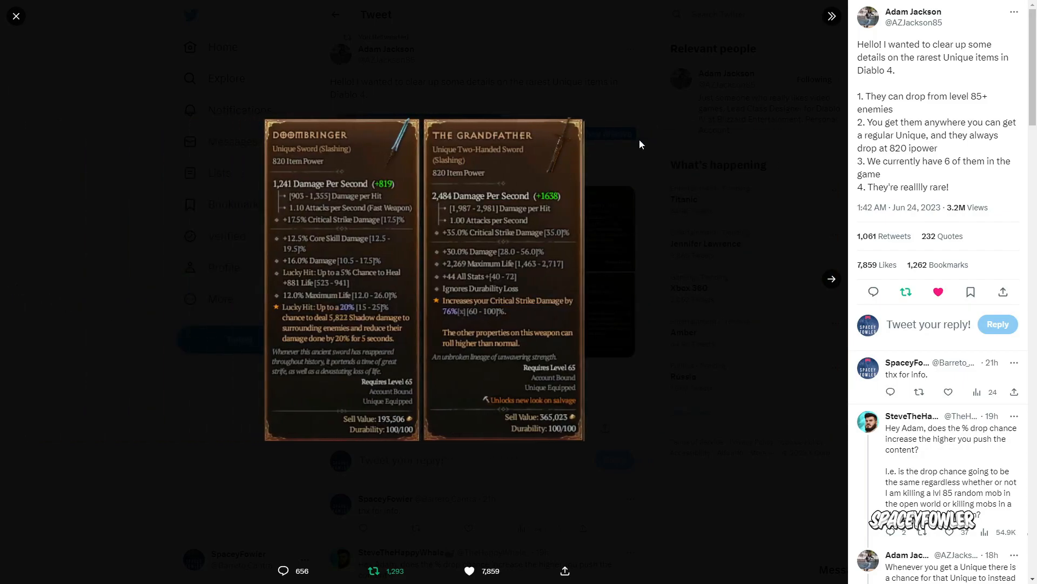
mouse_move(483, 158)
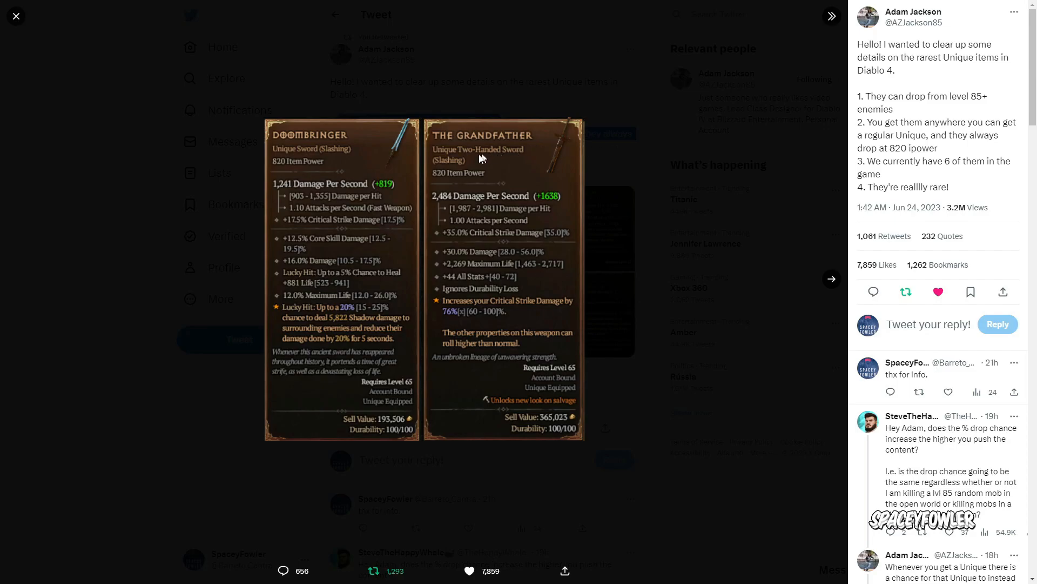
mouse_move(387, 163)
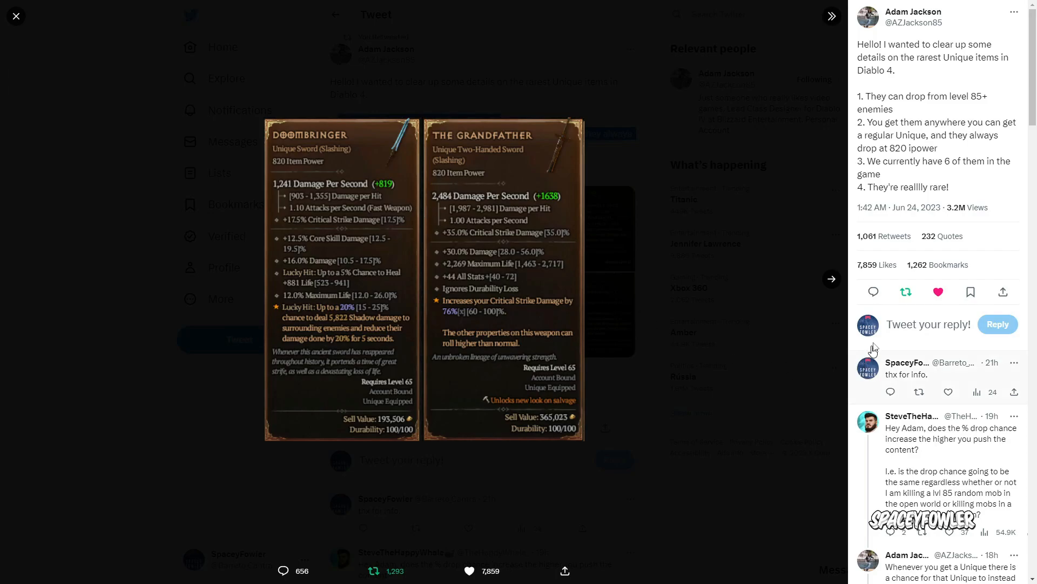
Page forward past Ring of Starless Skies again and return to the Doombringer / Grandfather image.
click(832, 279)
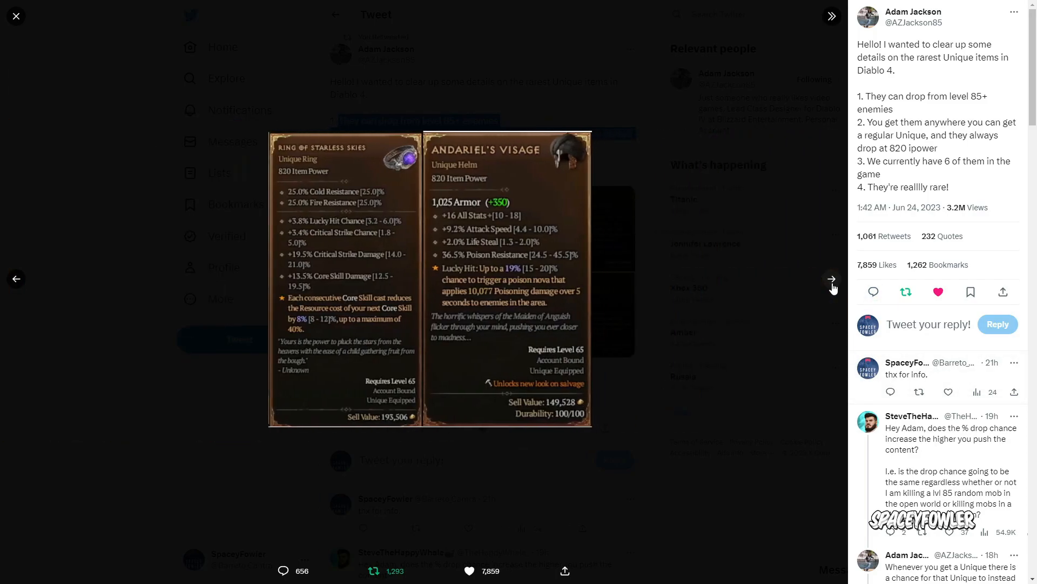
click(832, 279)
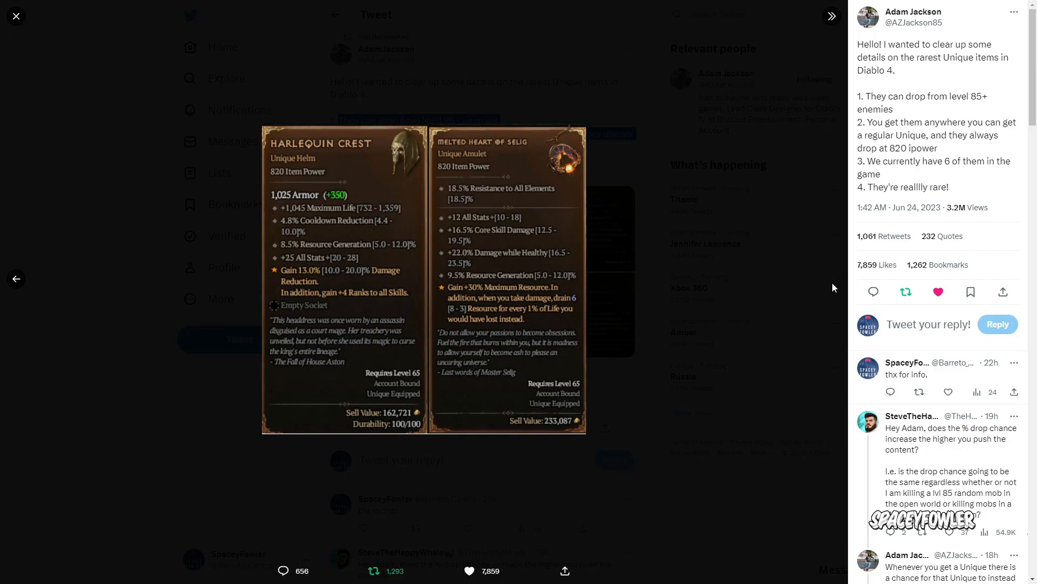
mouse_move(145, 287)
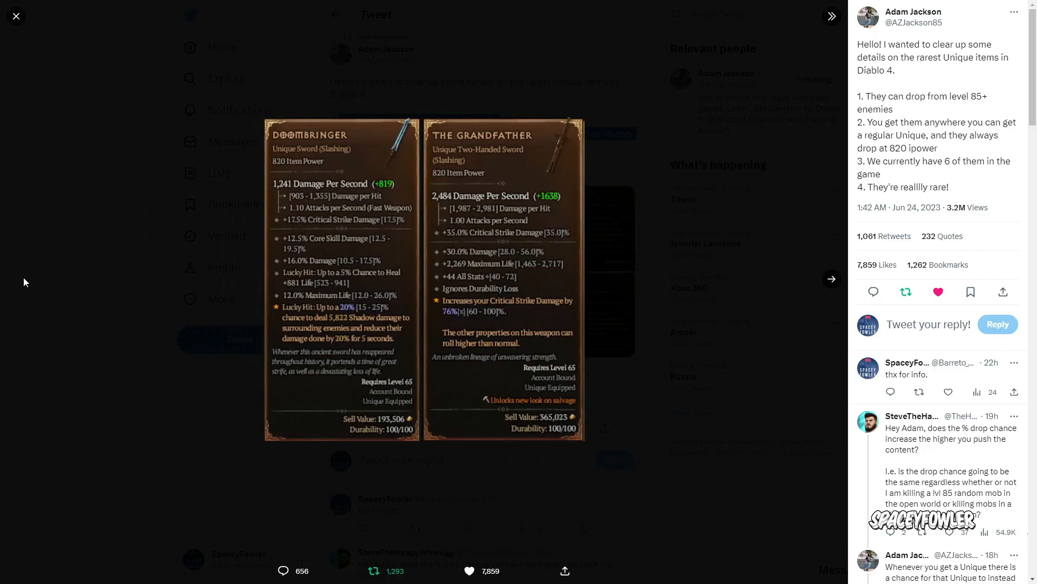
mouse_move(832, 278)
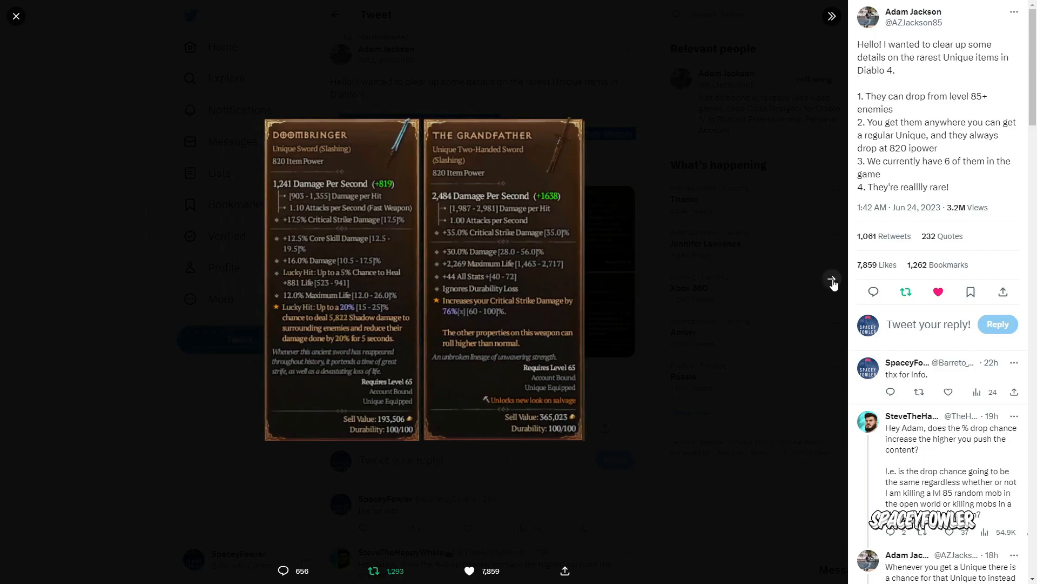
click(832, 281)
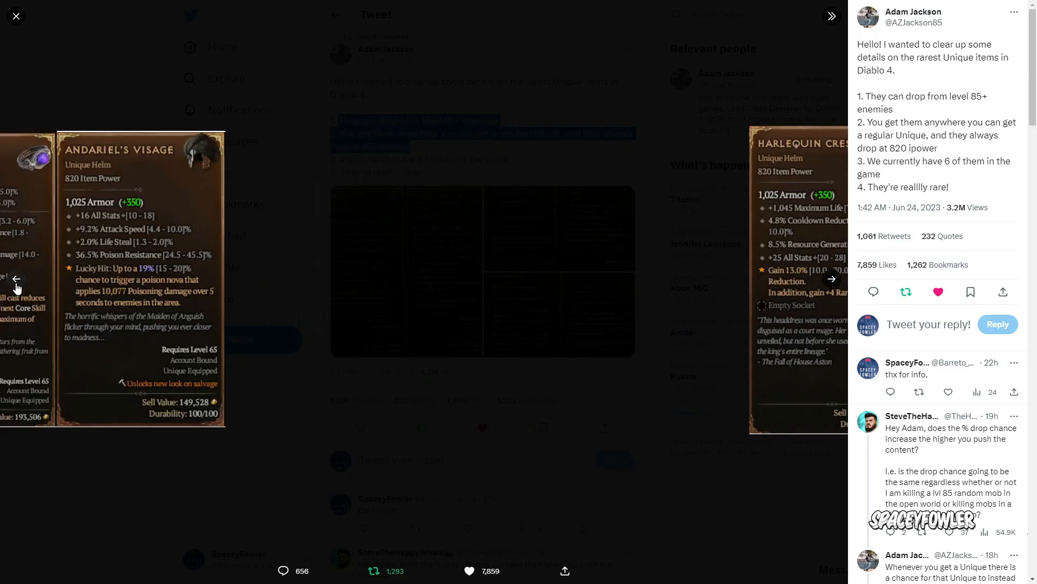
click(16, 279)
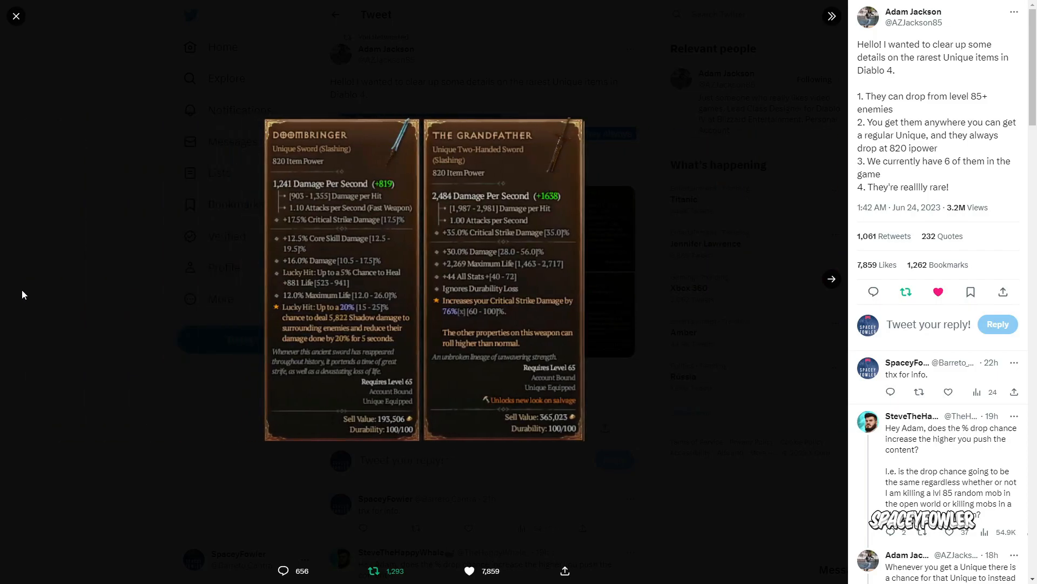
mouse_move(669, 102)
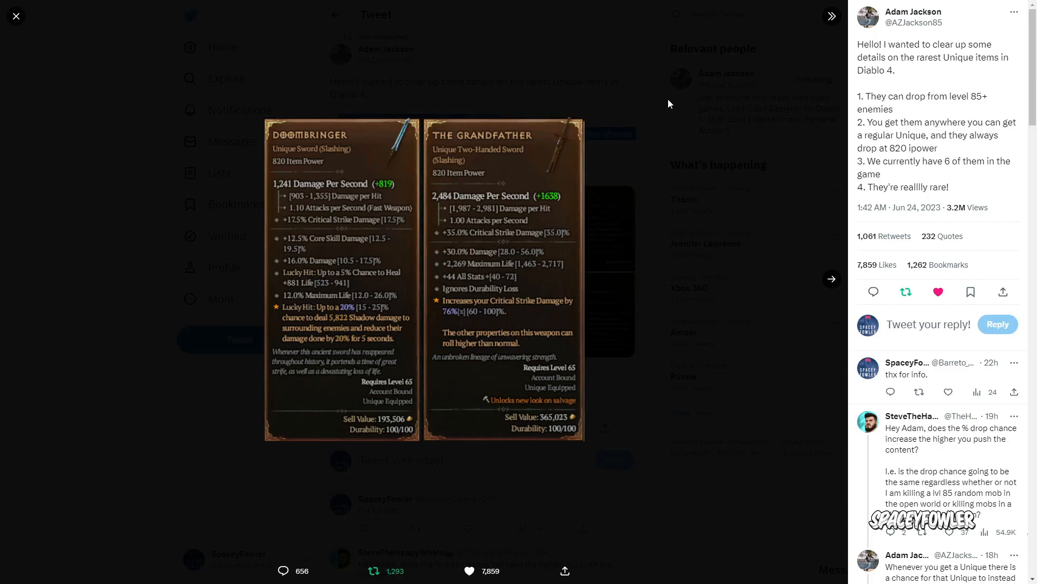
mouse_move(278, 173)
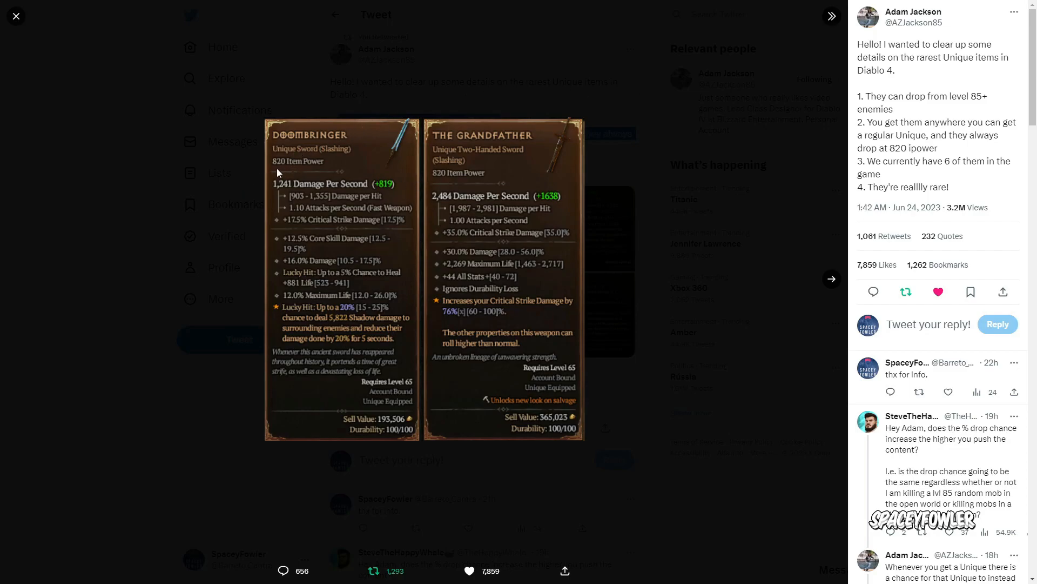
mouse_move(312, 175)
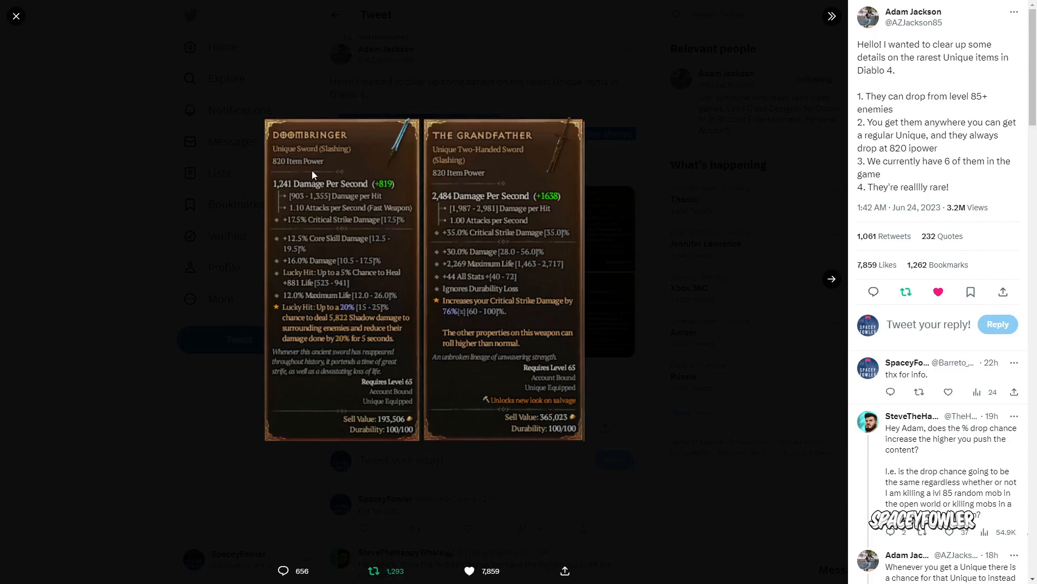
mouse_move(364, 141)
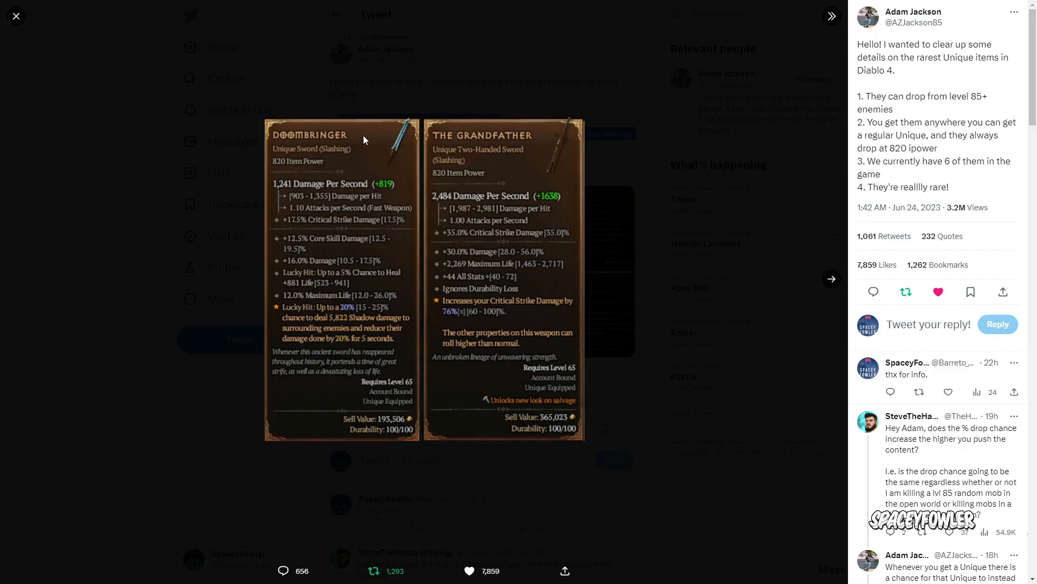
mouse_move(387, 171)
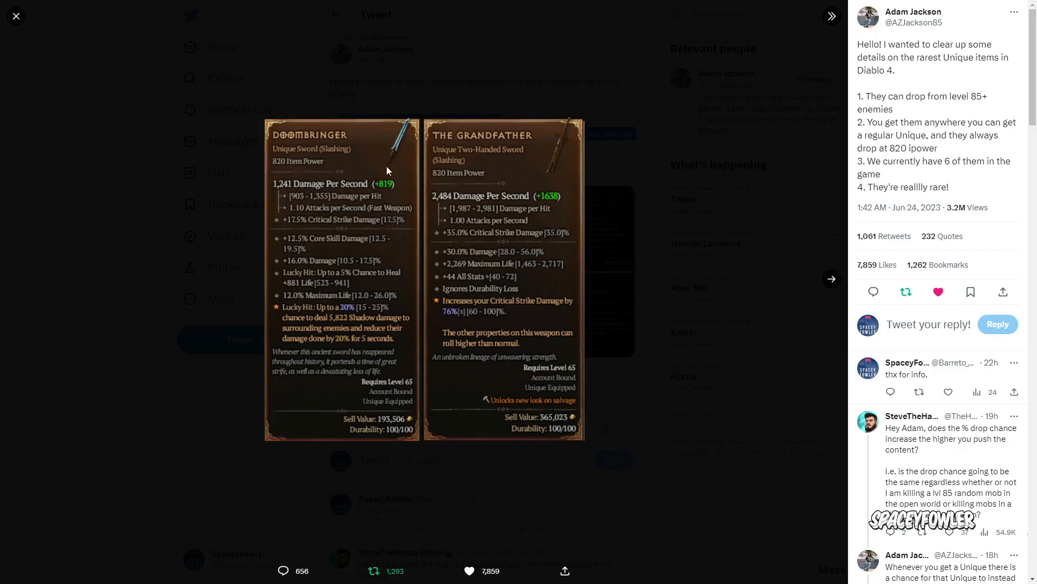
mouse_move(450, 306)
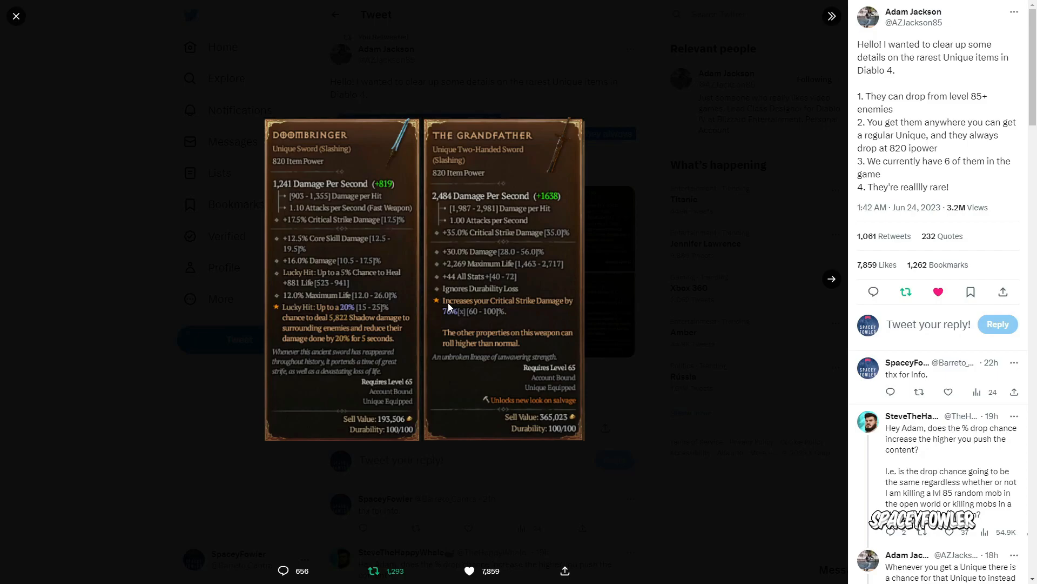
mouse_move(803, 293)
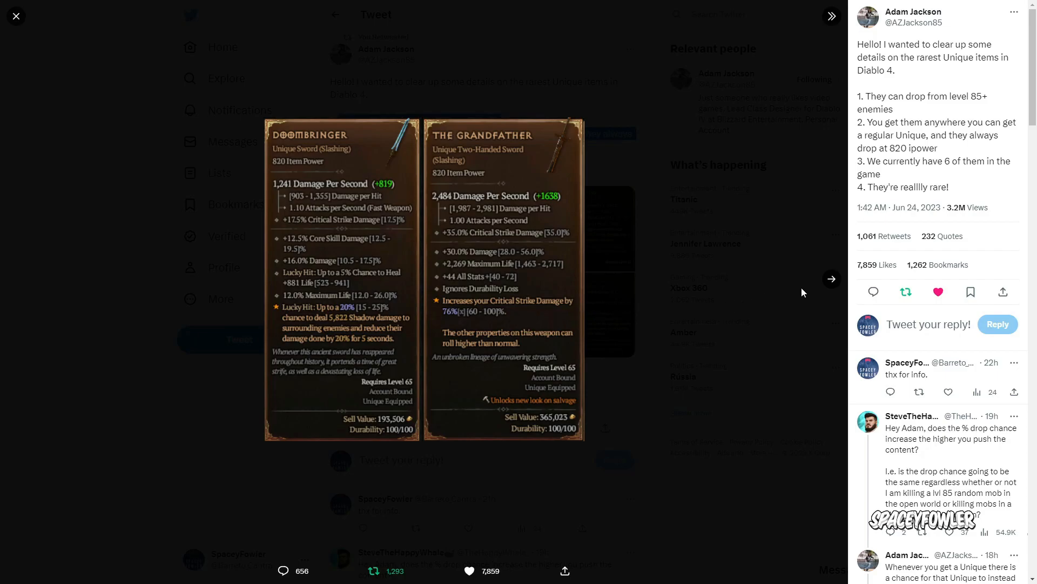
mouse_move(832, 279)
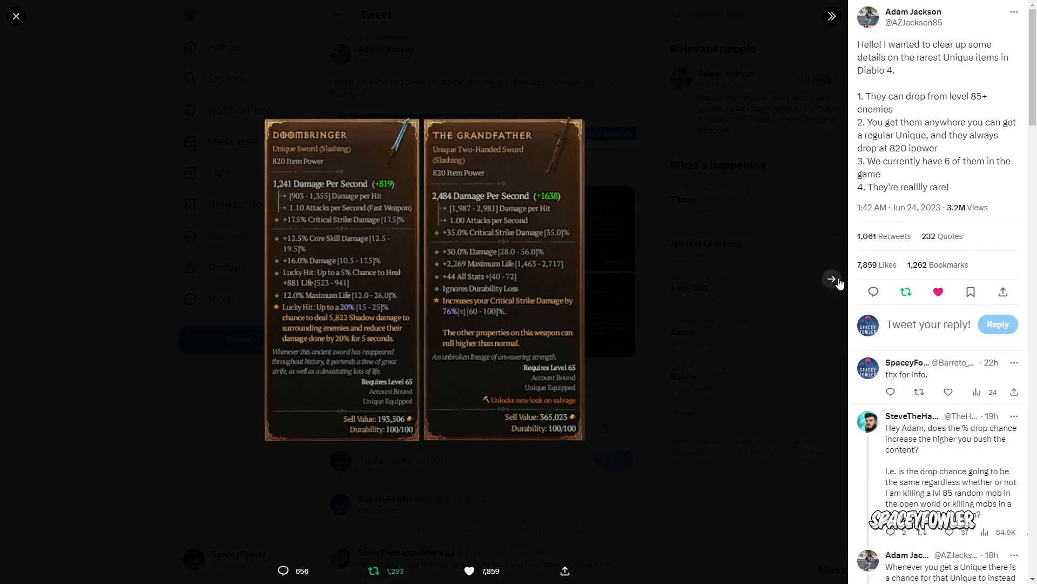
Page forward once more to the Ring of Starless Skies and Harlequin Crest images.
click(832, 279)
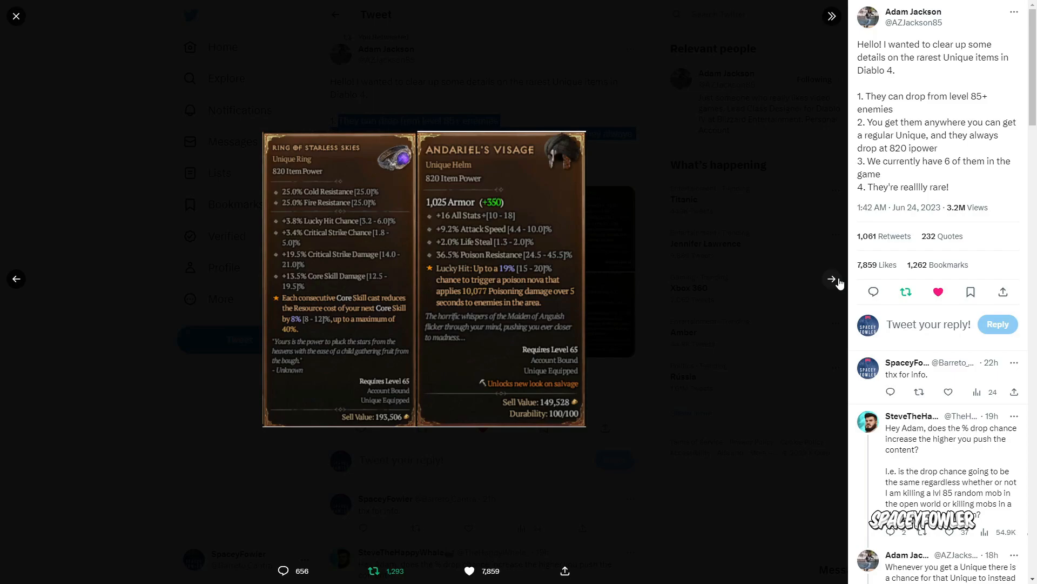
mouse_move(547, 291)
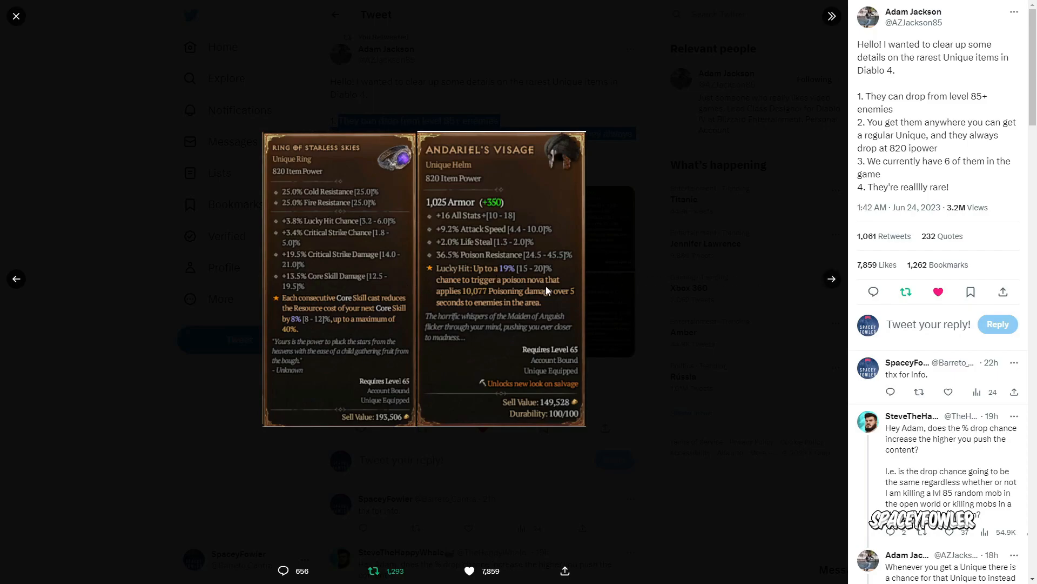
mouse_move(387, 274)
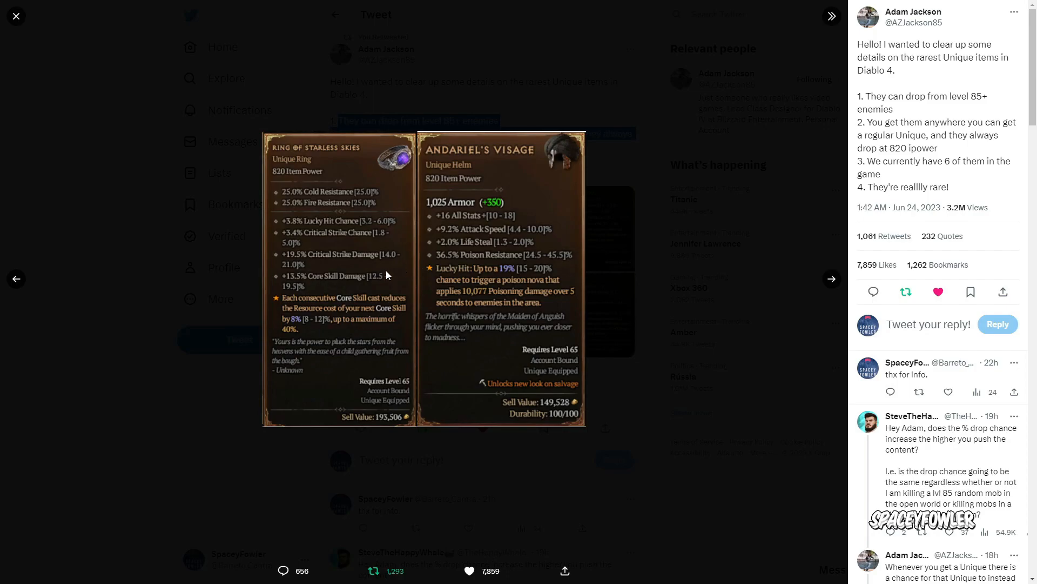
mouse_move(397, 283)
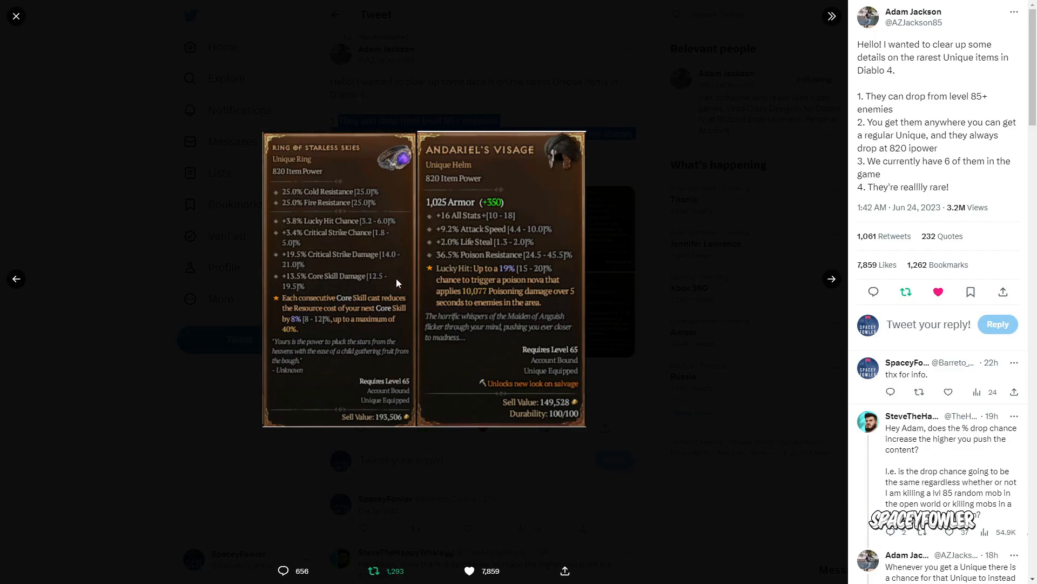
click(832, 279)
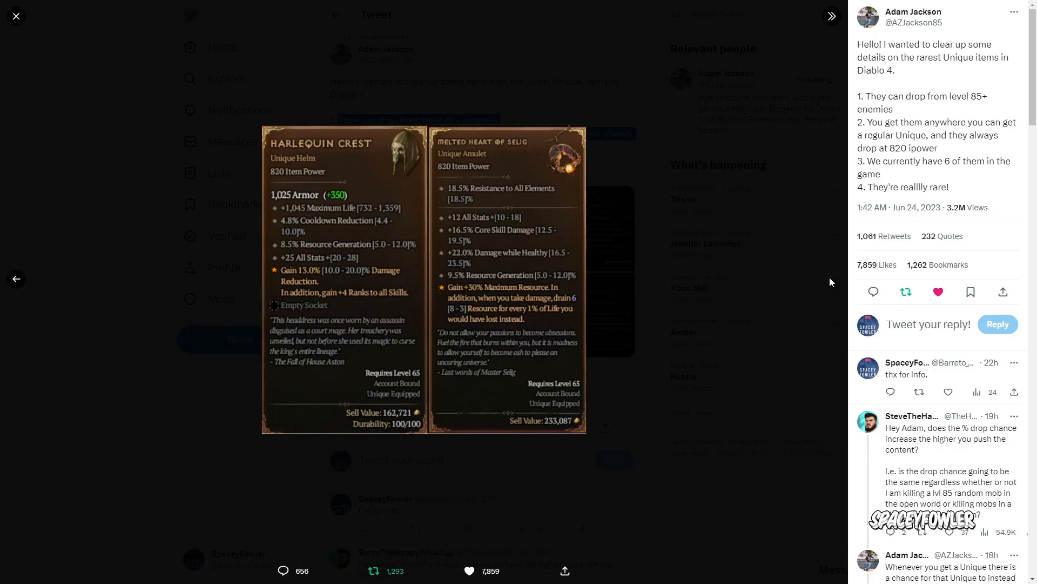
mouse_move(204, 318)
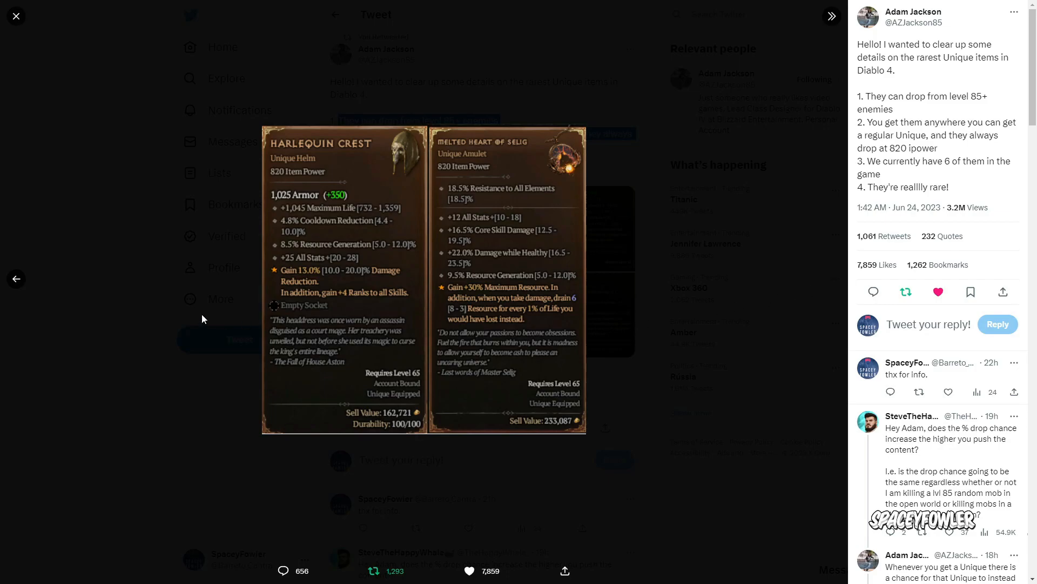
mouse_move(15, 288)
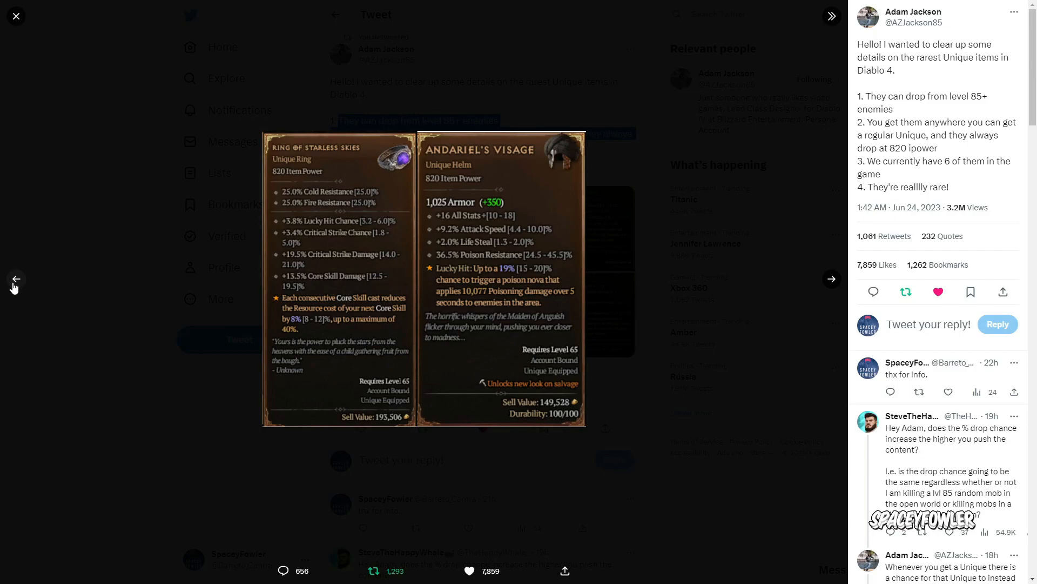
Return to the Doombringer / Grandfather image, then advance to Harlequin Crest / Melted Heart of Selig.
click(832, 278)
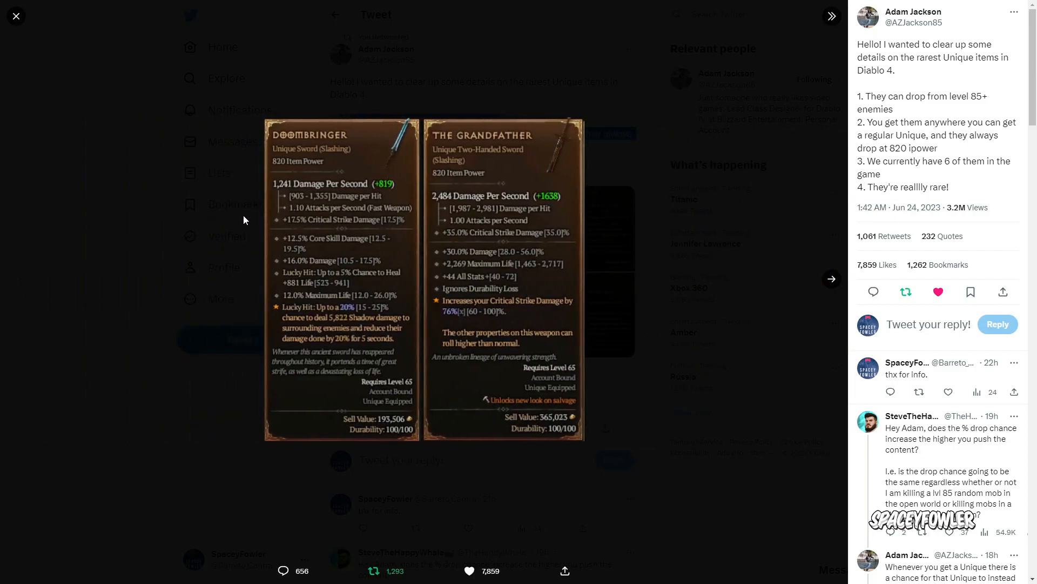
mouse_move(592, 269)
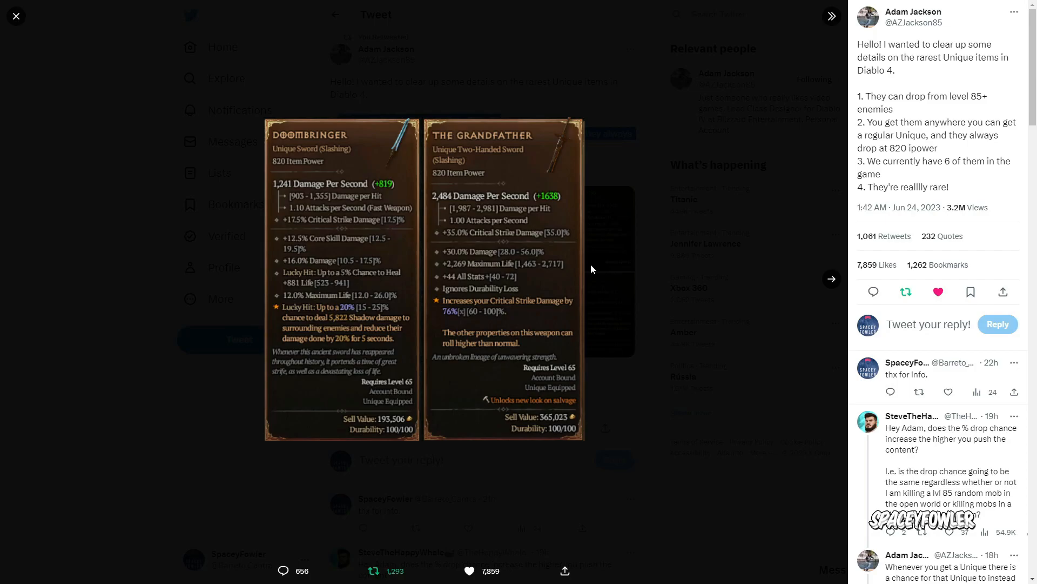
mouse_move(832, 281)
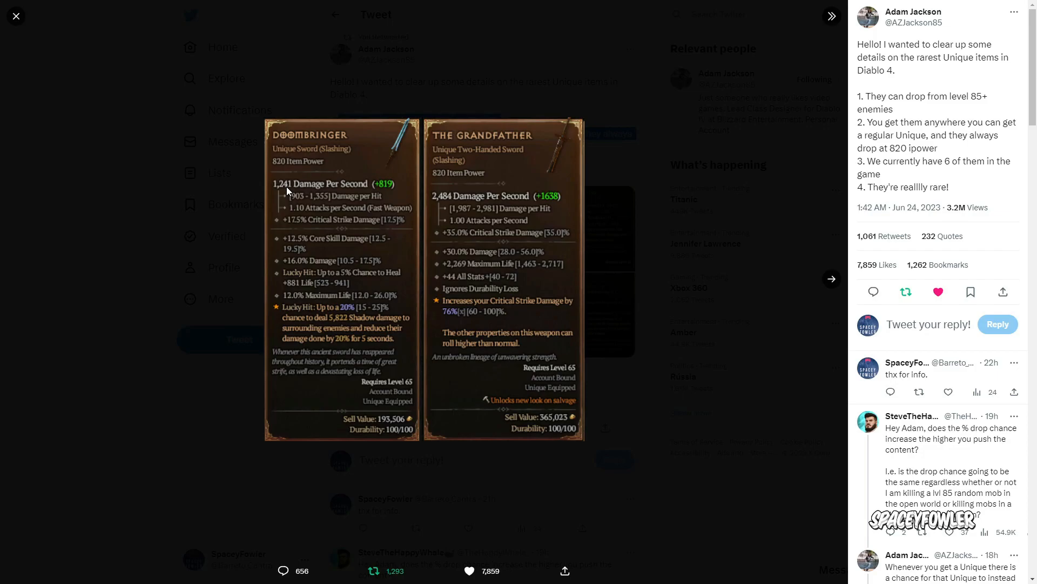
mouse_move(402, 179)
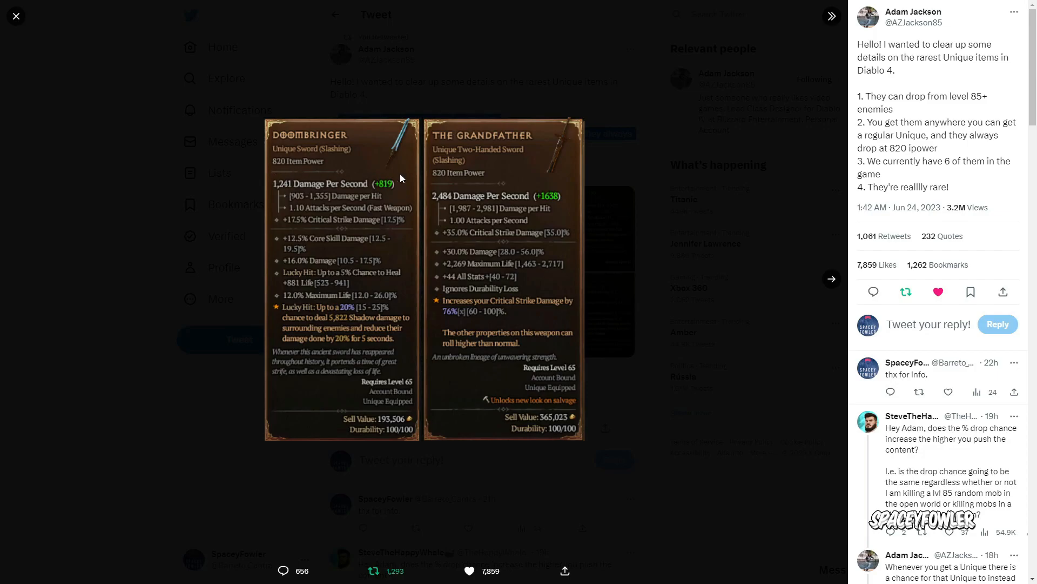
mouse_move(811, 314)
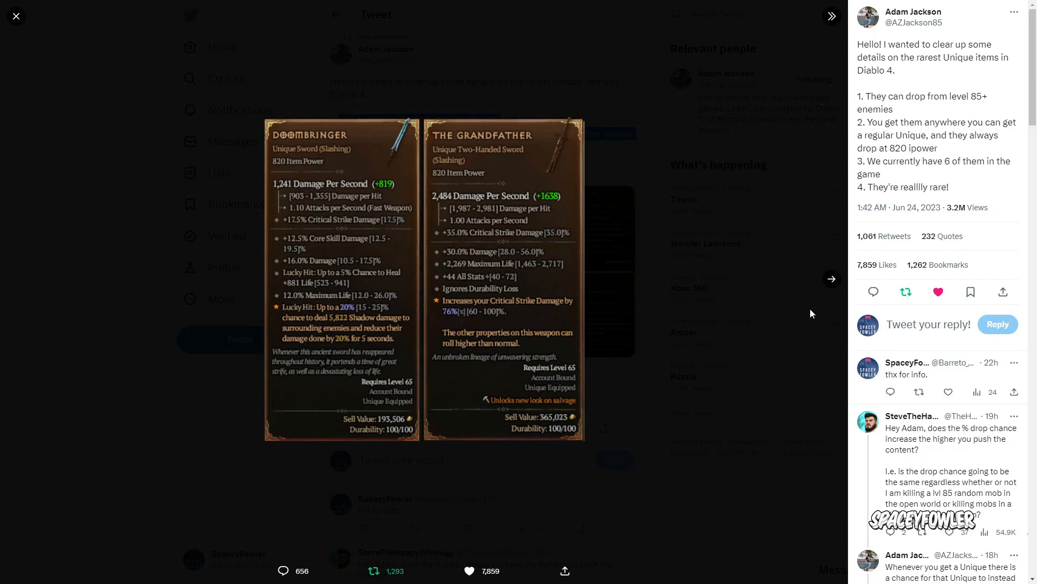
mouse_move(832, 279)
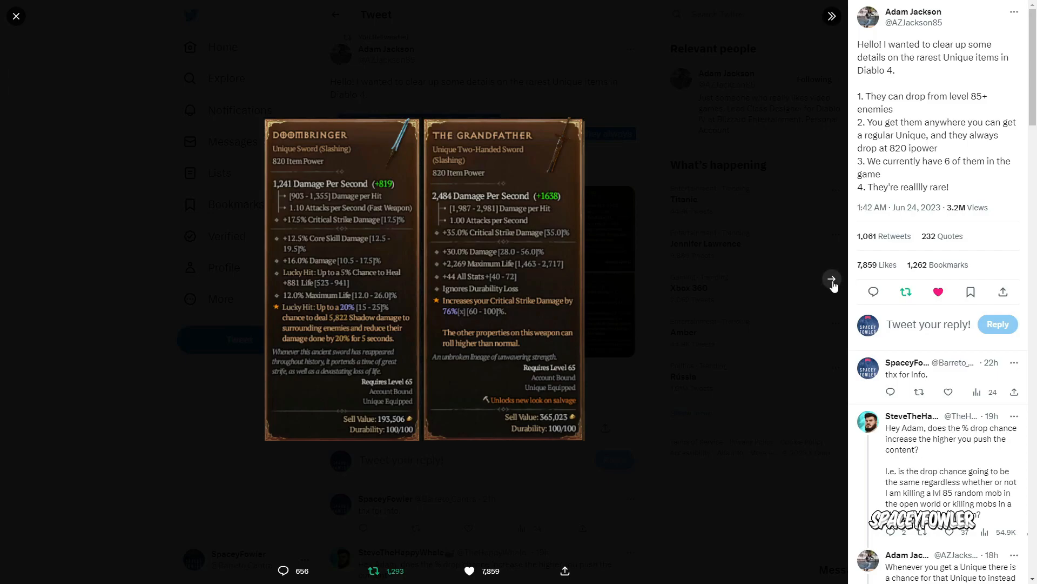
click(832, 279)
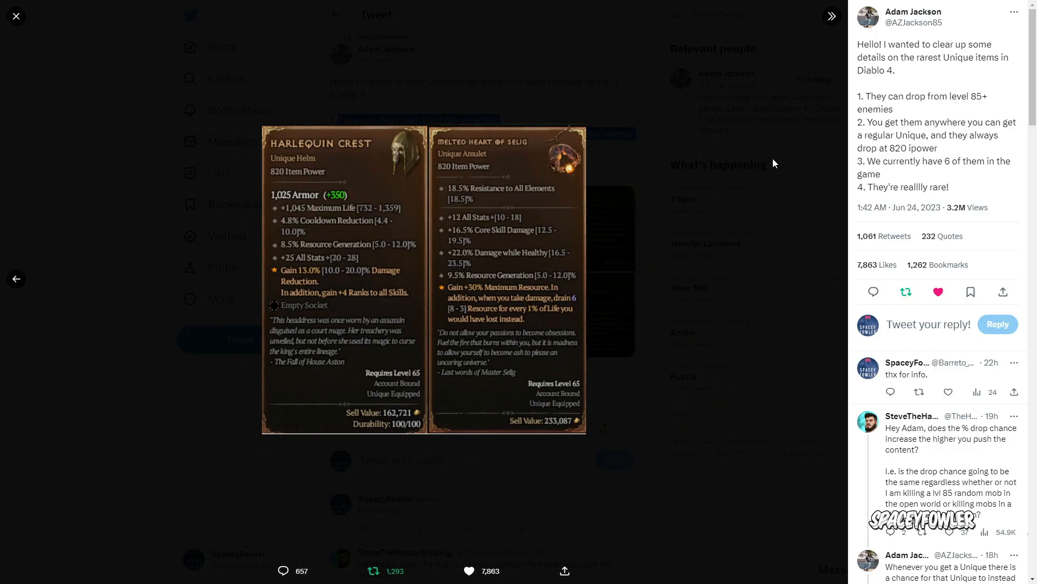
mouse_move(160, 230)
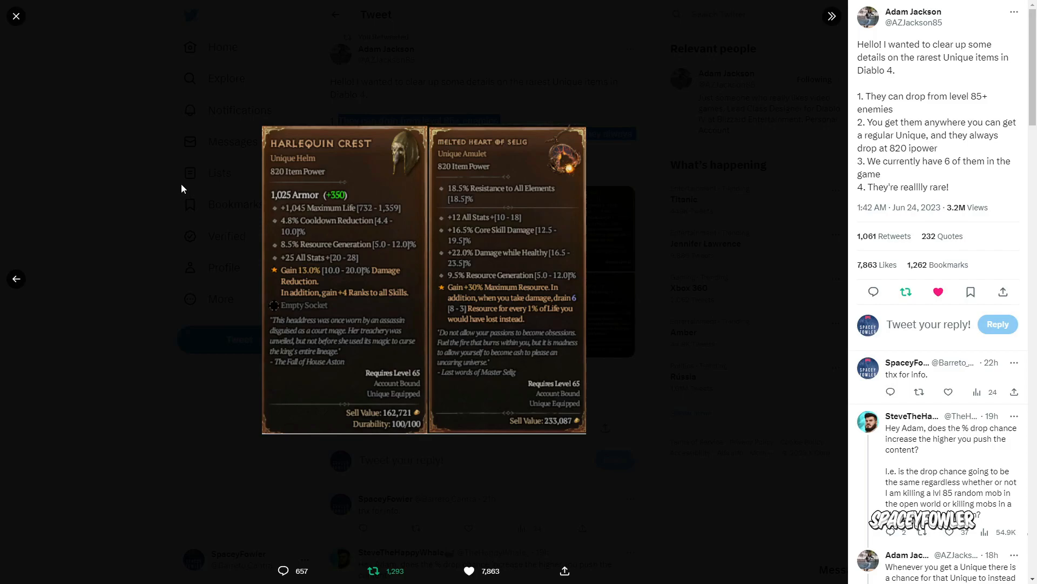
mouse_move(218, 145)
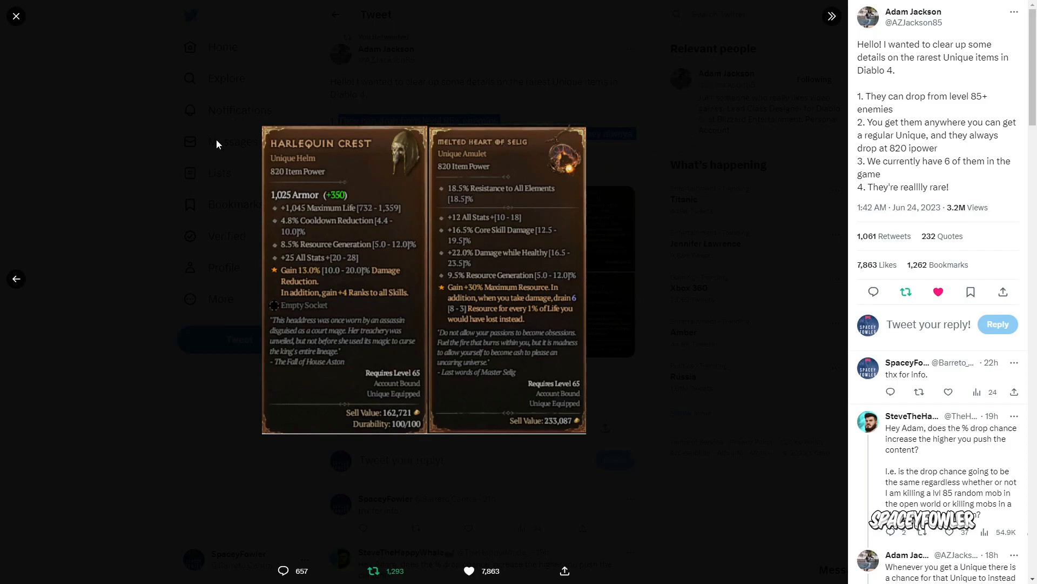
mouse_move(16, 289)
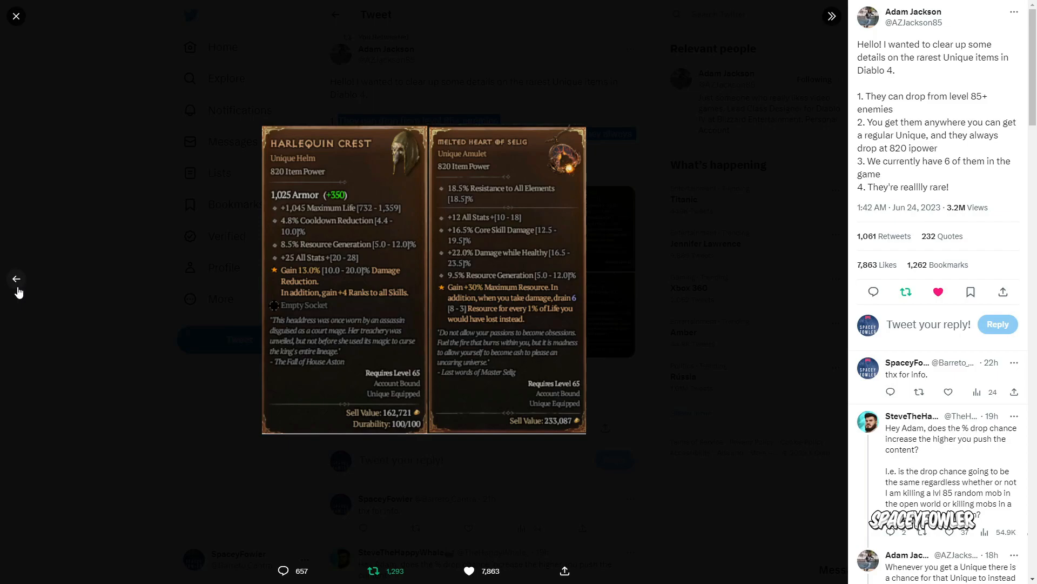